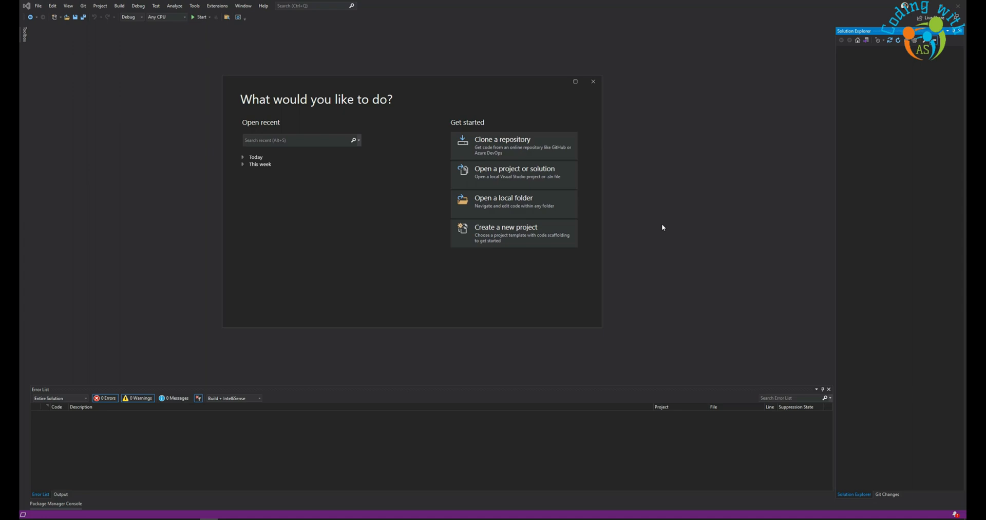
{"action": "mouse_move", "coordinate": [633, 218]}
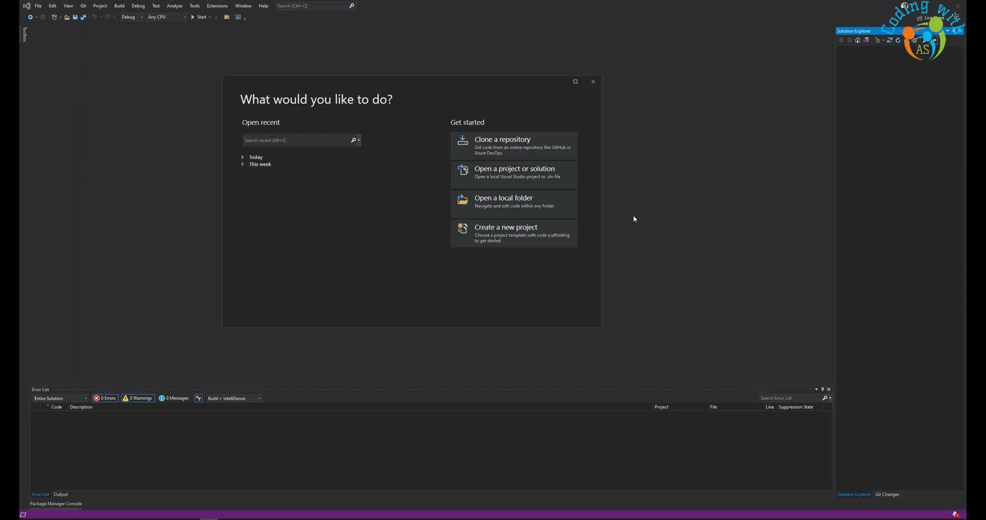
{"action": "mouse_move", "coordinate": [400, 240]}
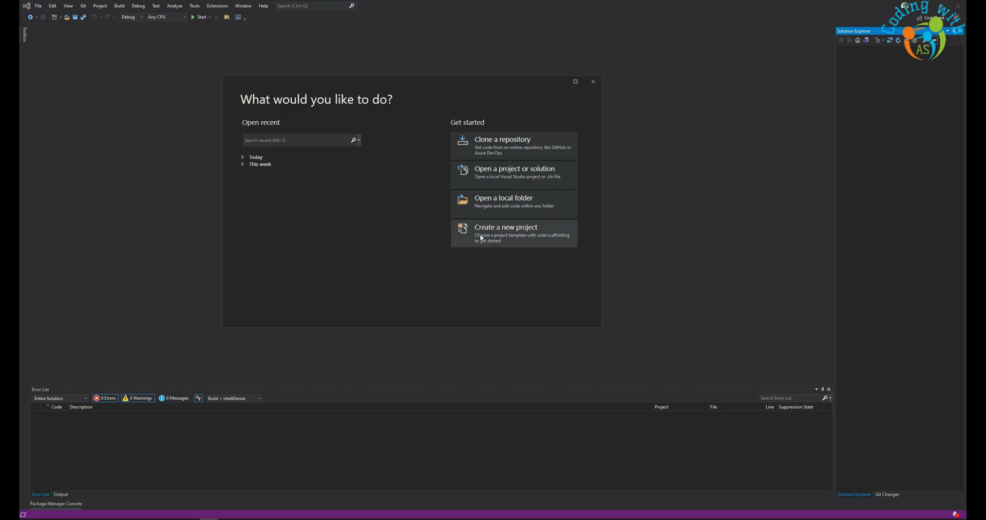
Create a C# Console App (.NET Framework) project named SinglePartDrawing
{"action": "left_click", "coordinate": [505, 227]}
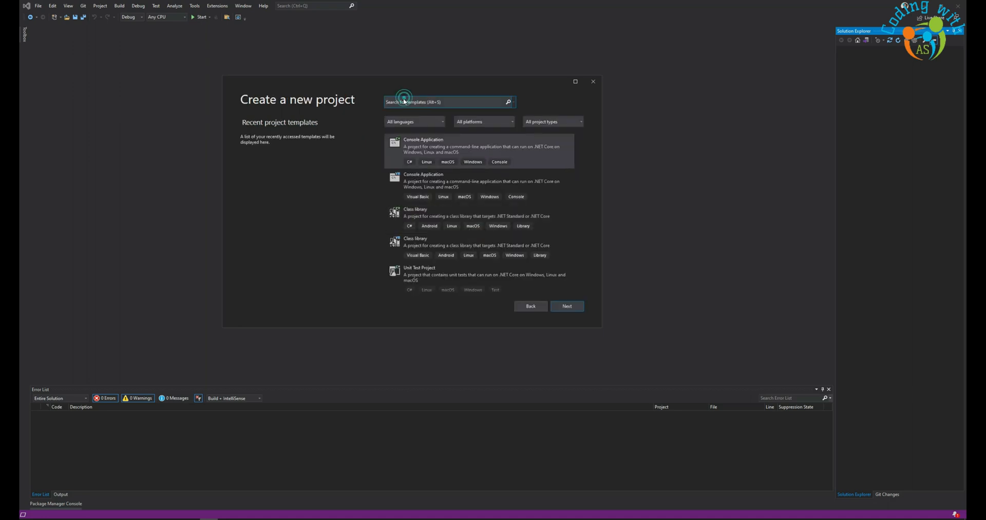
{"action": "type", "text": "Conso"}
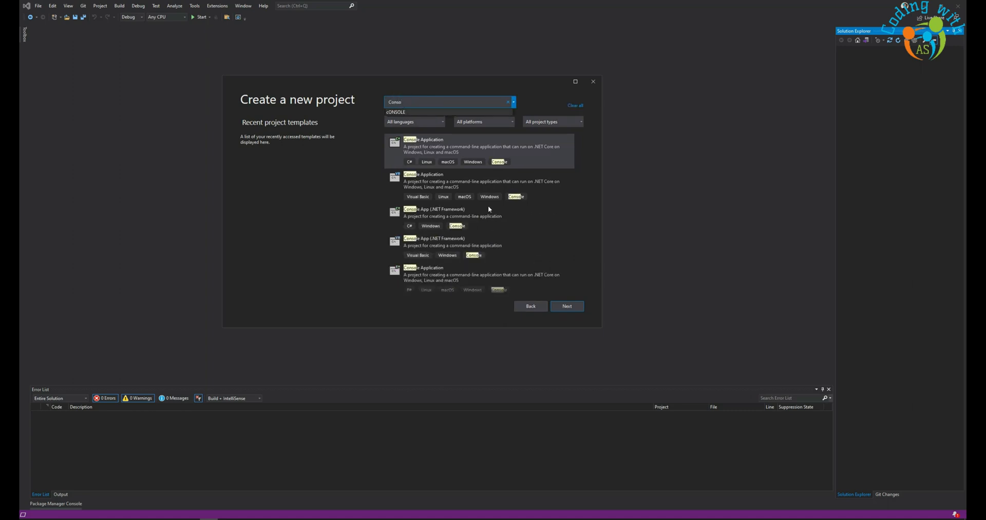
{"action": "left_click", "coordinate": [478, 217]}
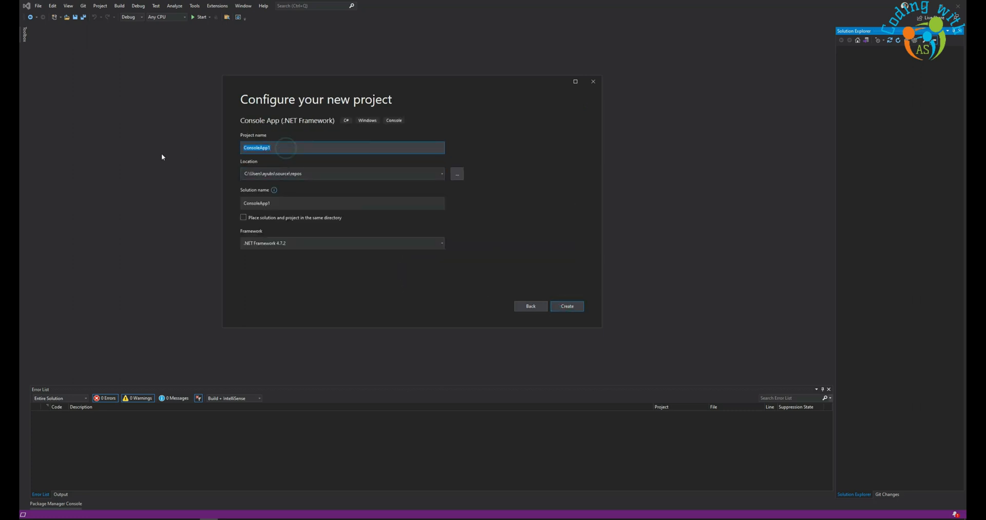
{"action": "type", "text": "SinglePart"}
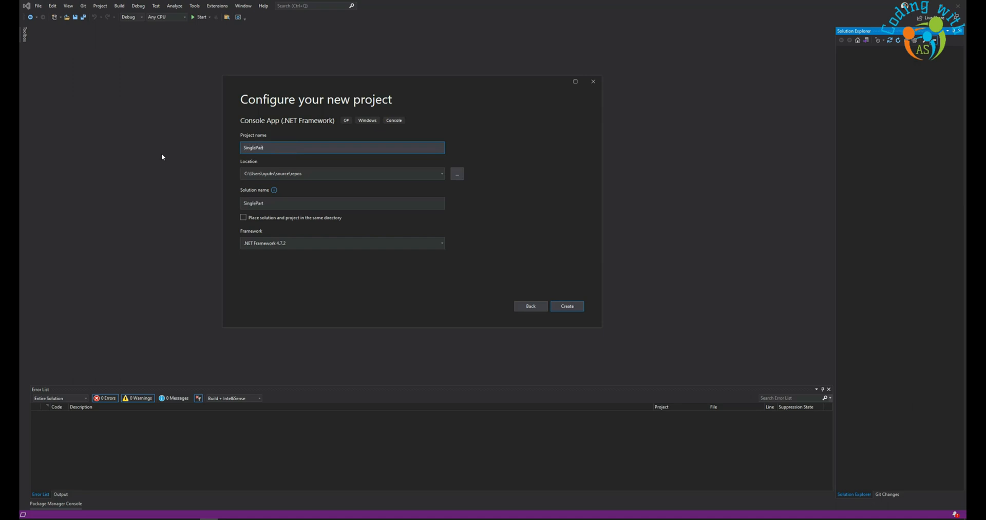
{"action": "type", "text": "Drawing"}
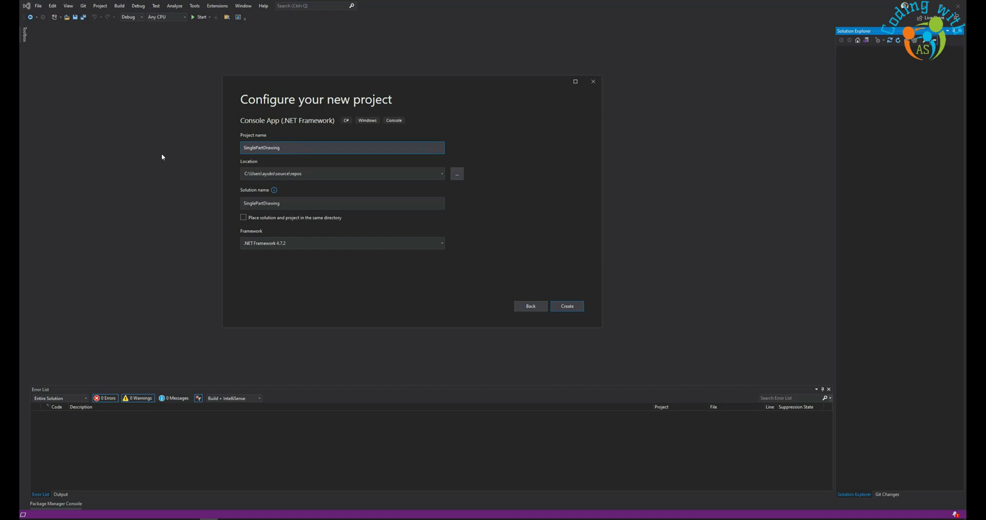
{"action": "left_click", "coordinate": [565, 305]}
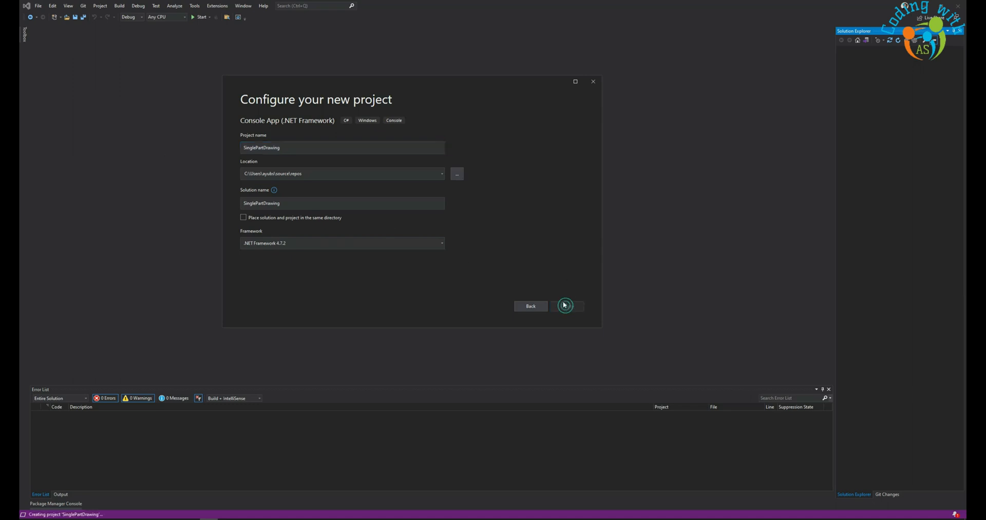
{"action": "left_click", "coordinate": [566, 305]}
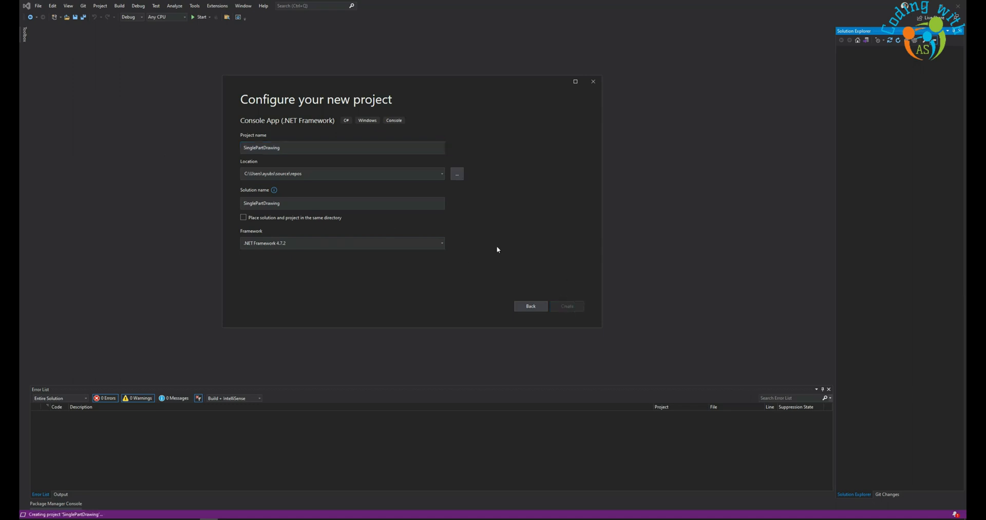
{"action": "left_click", "coordinate": [565, 306]}
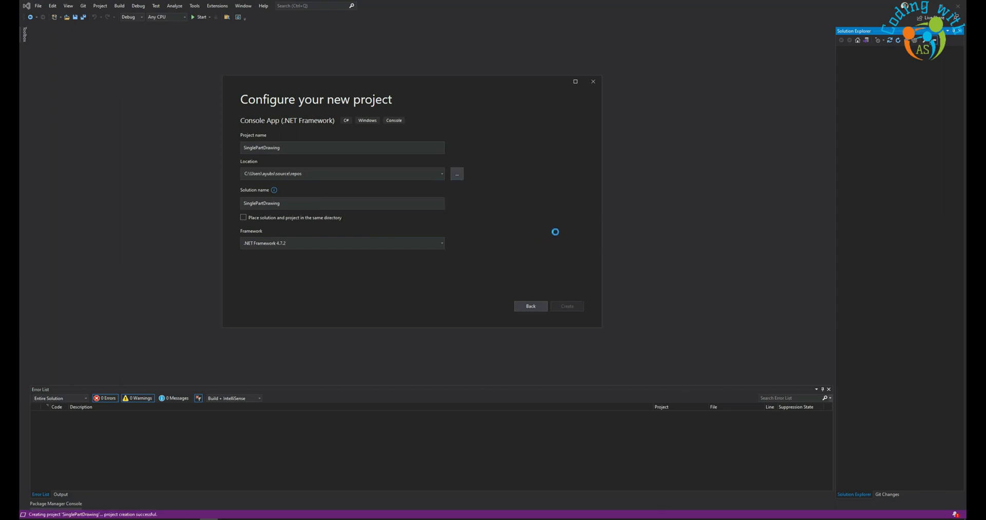
{"action": "left_click", "coordinate": [565, 306]}
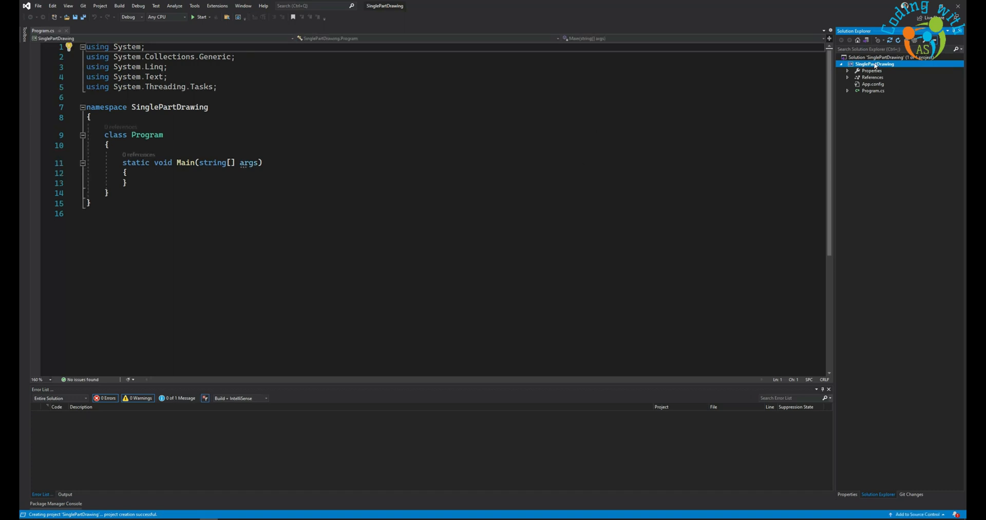
Copy the Install-Package command for TeklaOpenAPI 2021.0.1 from the NuGet Gallery page
{"action": "right_click", "coordinate": [874, 64]}
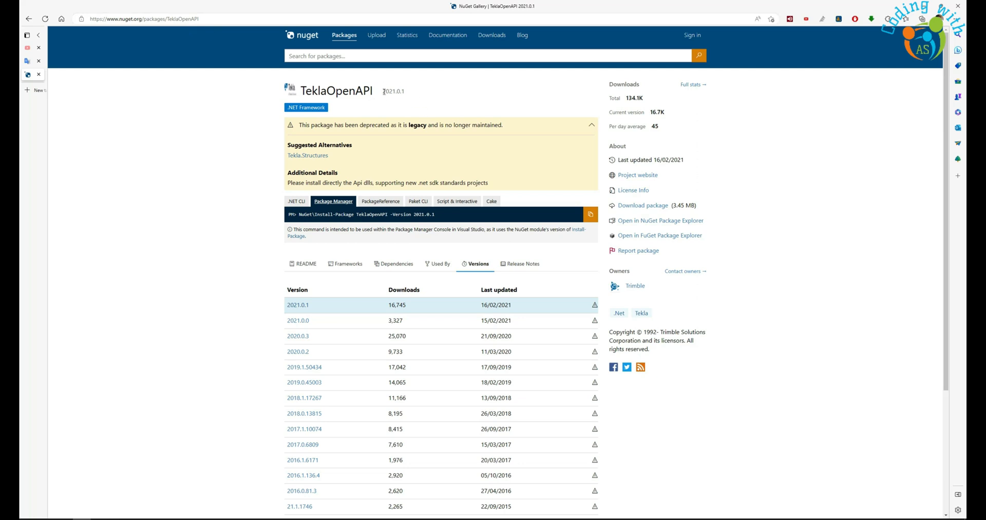
{"action": "mouse_move", "coordinate": [430, 118]}
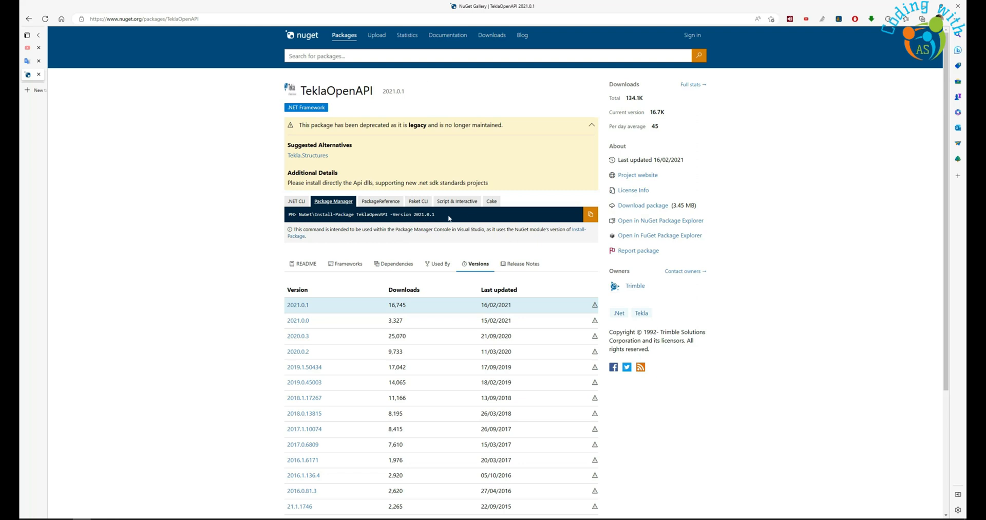
{"action": "left_click", "coordinate": [589, 214]}
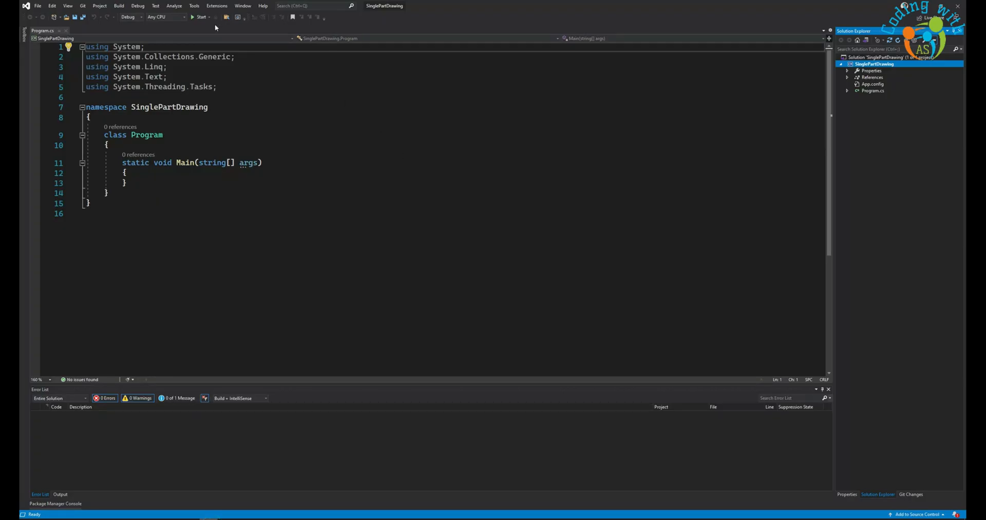
Run 'NuGet\Install-Package TeklaOpenAPI -Version 2021.0.1' in the Package Manager Console
{"action": "left_click", "coordinate": [194, 5]}
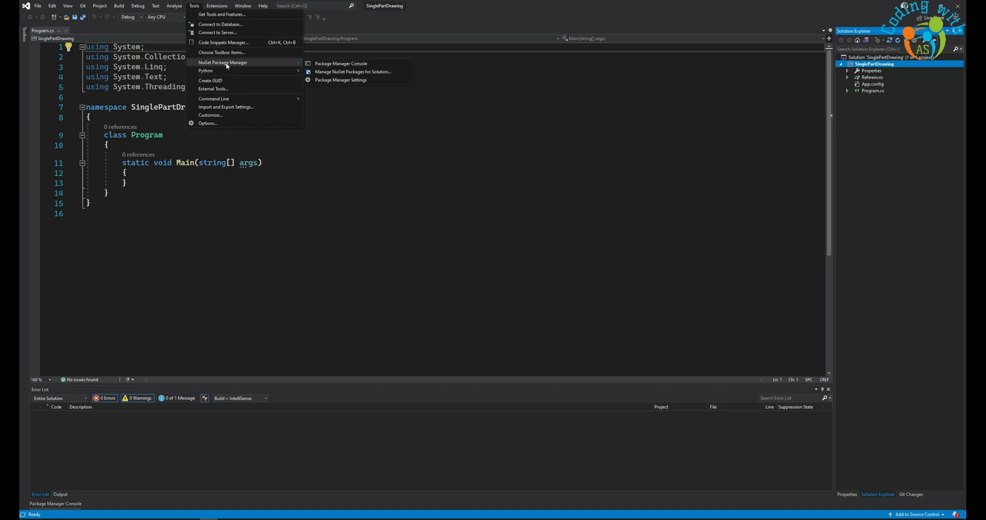
{"action": "mouse_move", "coordinate": [341, 64]}
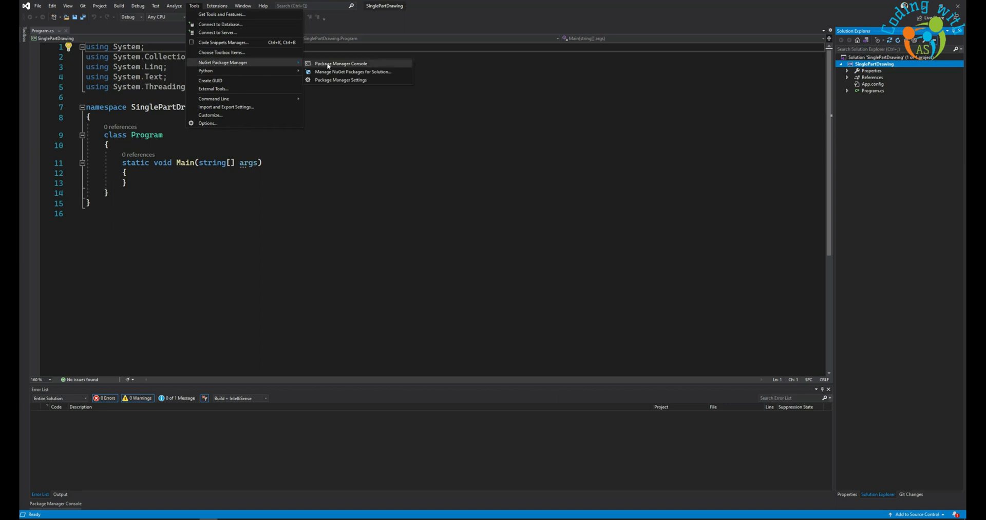
{"action": "left_click", "coordinate": [341, 63]}
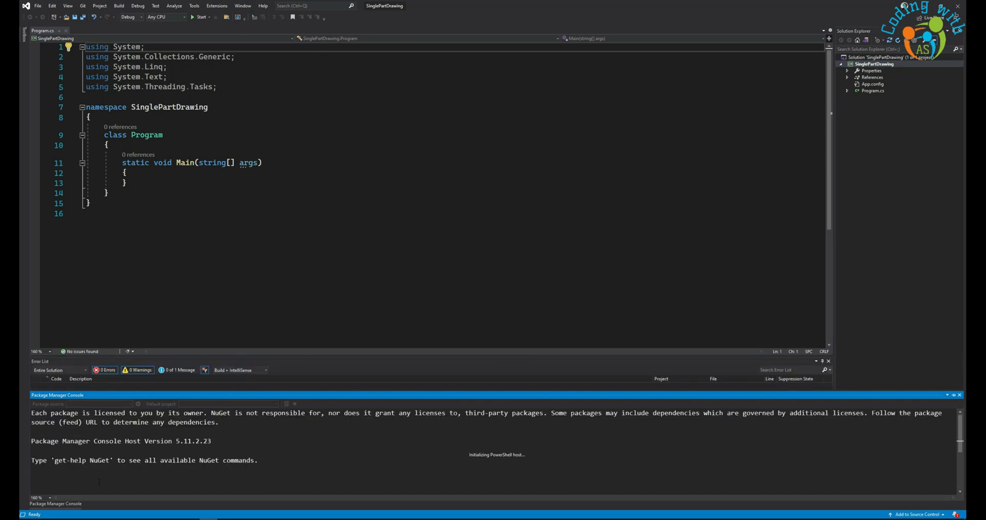
{"action": "type", "text": "NuGet\\Install-Package TeklaOpenAPI -Version 2021.0.1"}
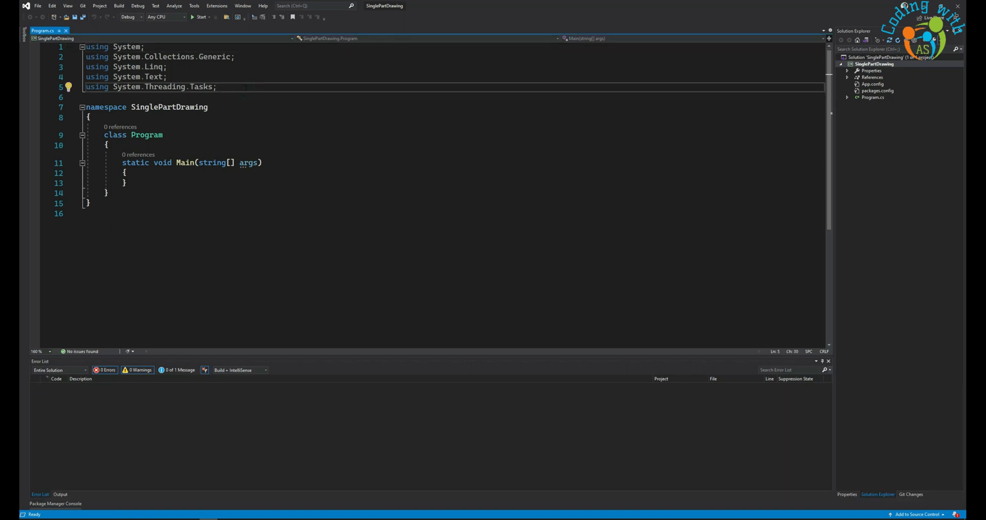
Add using aliases TSm for Tekla.Structures.Model and TSMUI for Tekla.Structures.Model.UI
{"action": "key", "text": "Enter"}
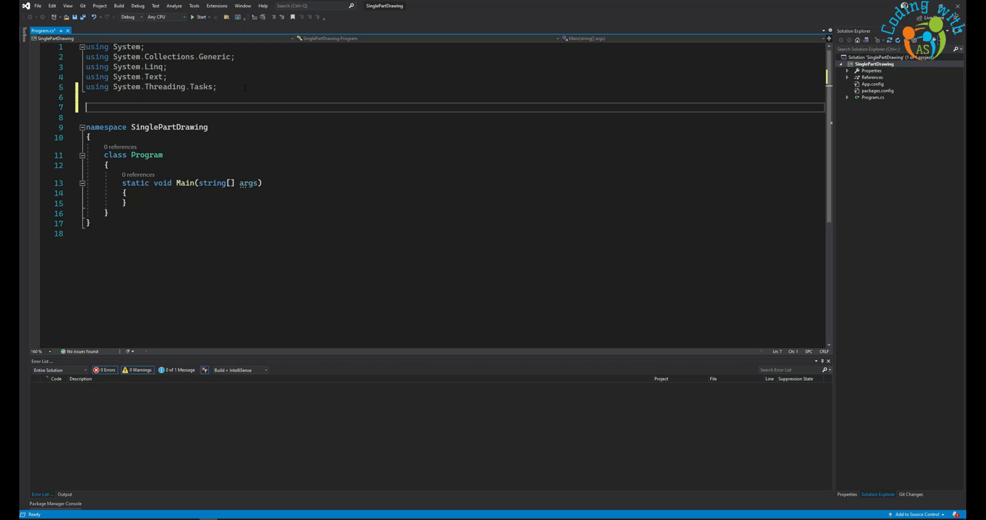
{"action": "type", "text": "using TSm"}
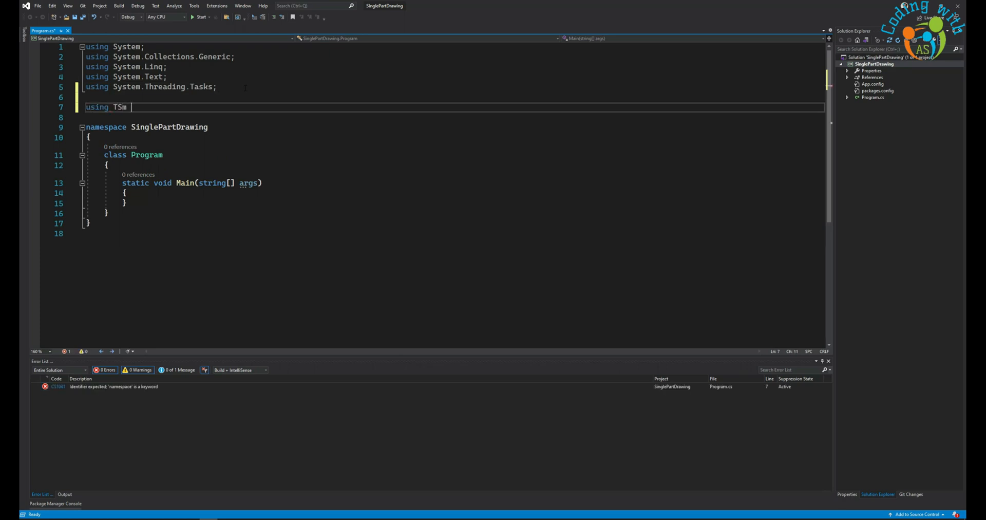
{"action": "type", "text": "= Tekla"}
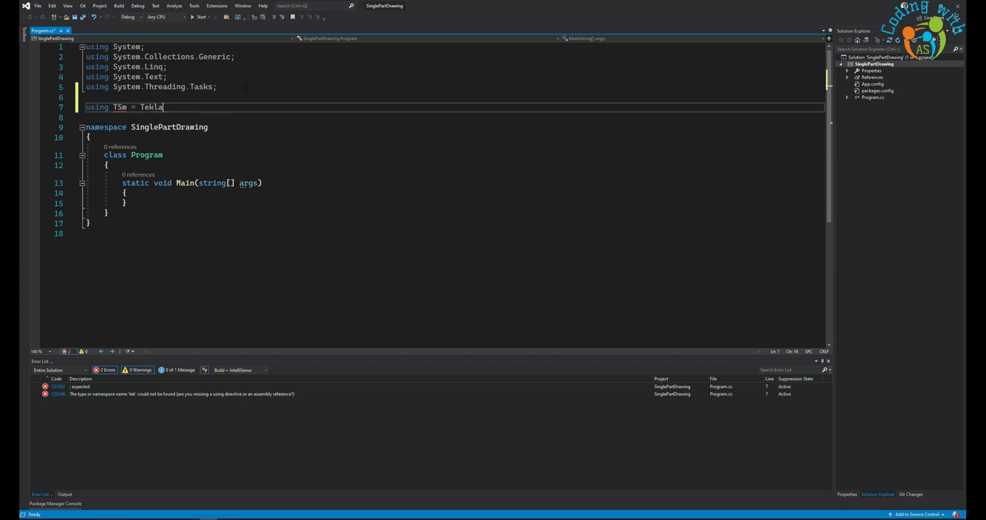
{"action": "type", "text": ".Structures.mo"}
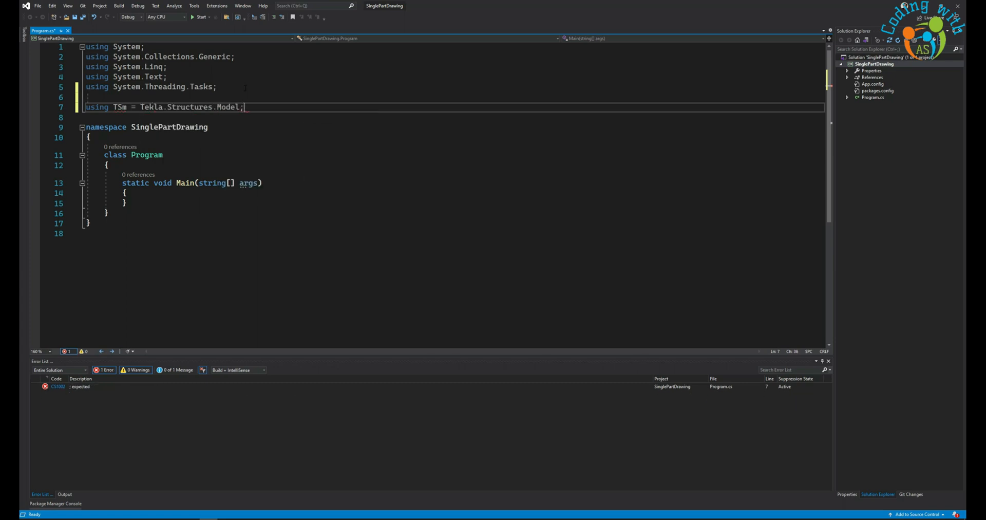
{"action": "type", "text": "using"}
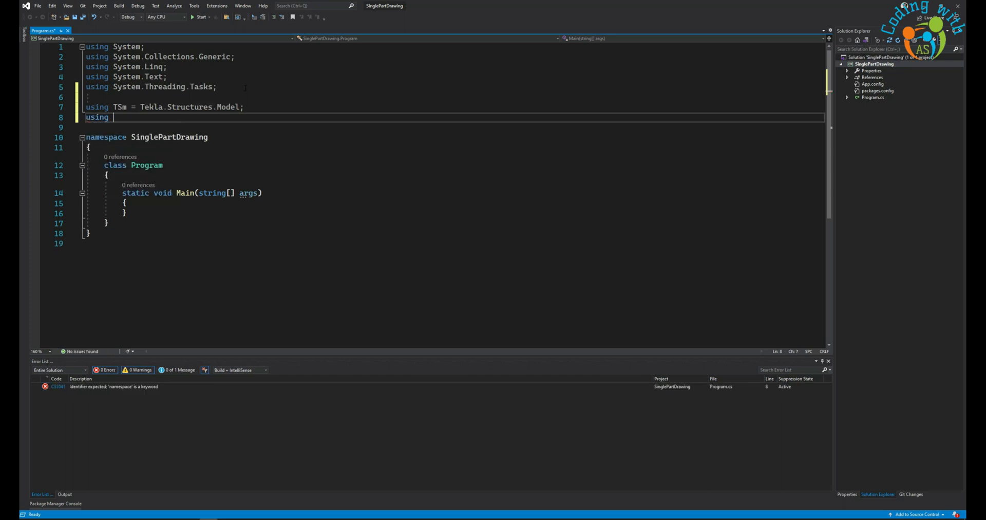
{"action": "type", "text": "TSMUI = t"}
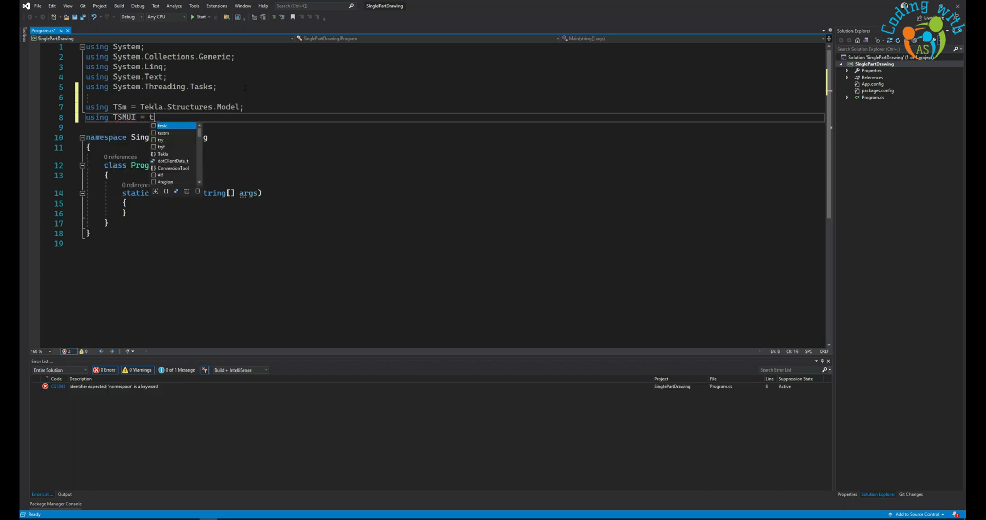
{"action": "type", "text": "ekla.Structures.Model"}
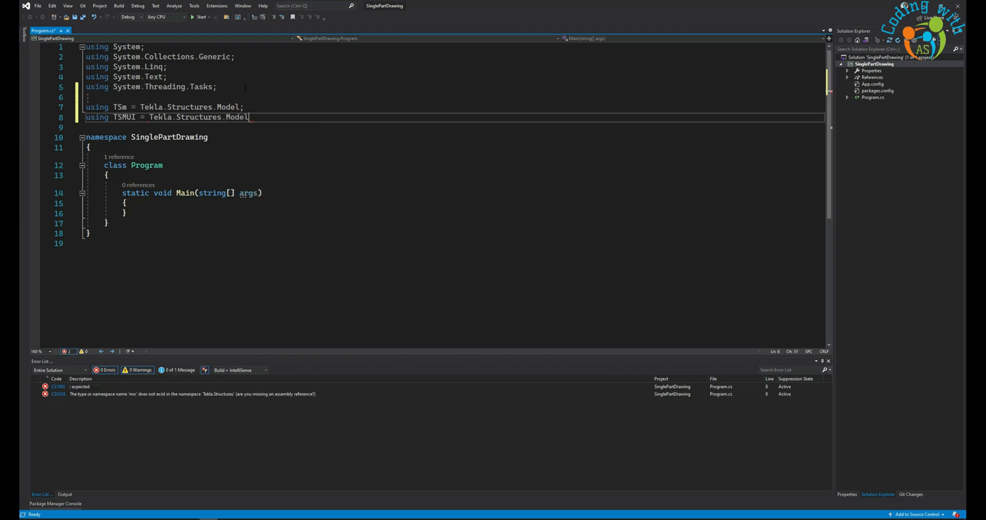
{"action": "type", "text": ".UI;"}
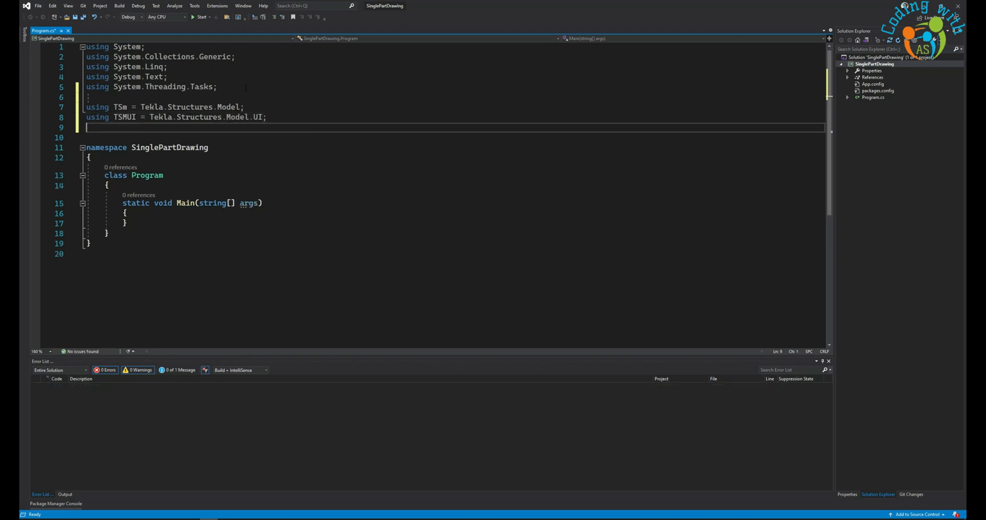
Add the using alias TSD = Tekla.Structures.Drawing
{"action": "type", "text": "using"}
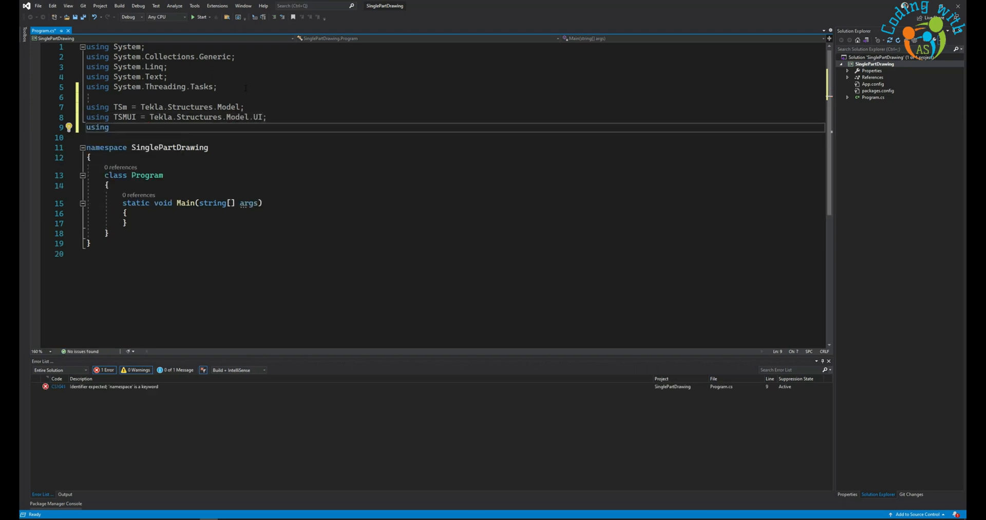
{"action": "type", "text": "TSD = t"}
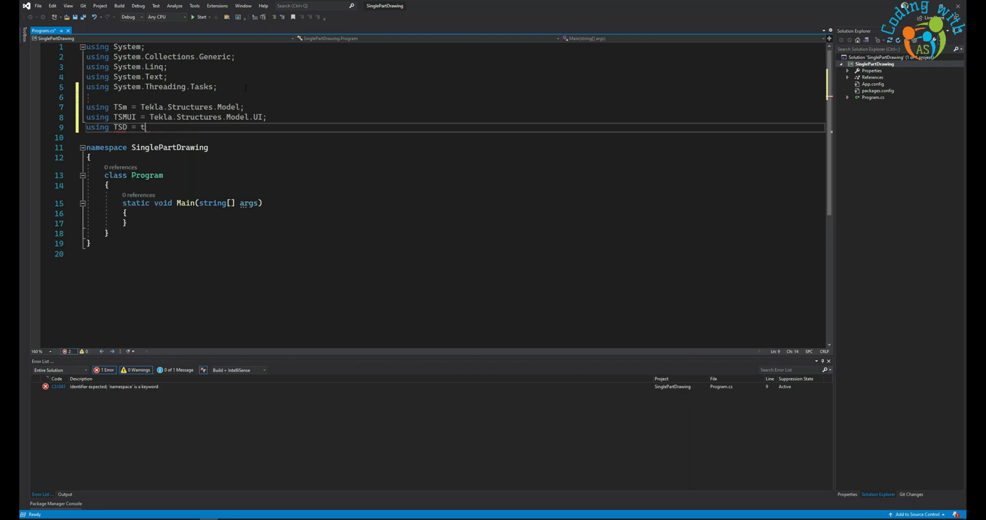
{"action": "type", "text": "ekla.Structures.drawing;"}
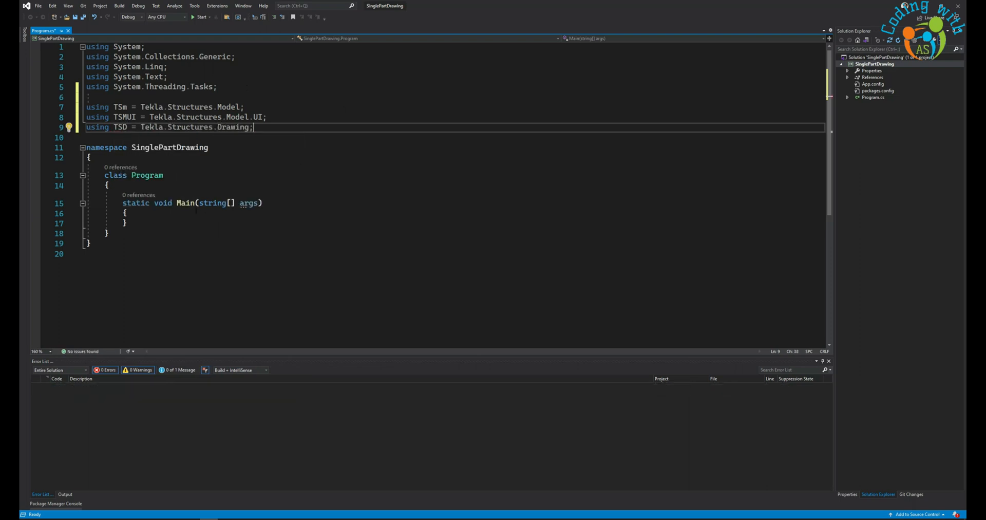
{"action": "key", "text": "enter"}
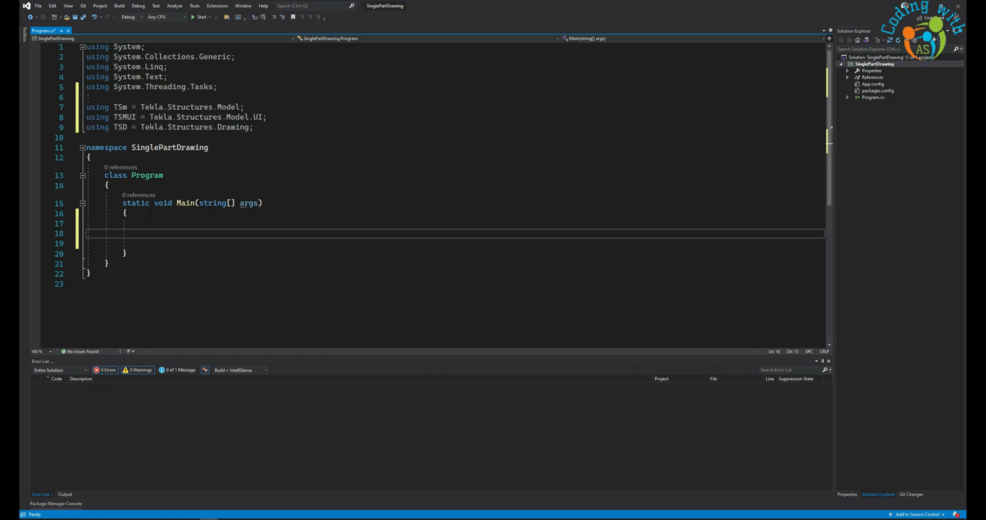
Declare singleDrawing as a new TSD.SinglePartDrawing
{"action": "type", "text": "var"}
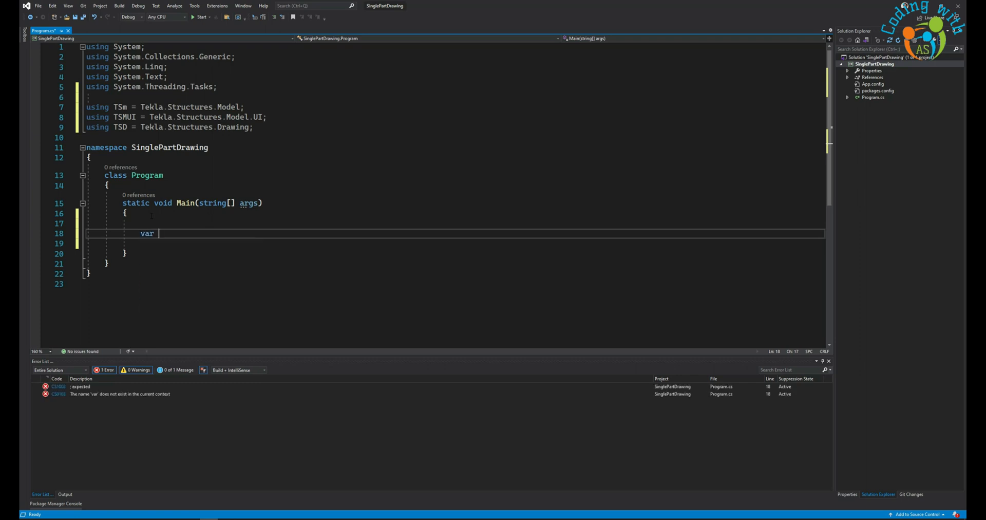
{"action": "type", "text": "singleDra"}
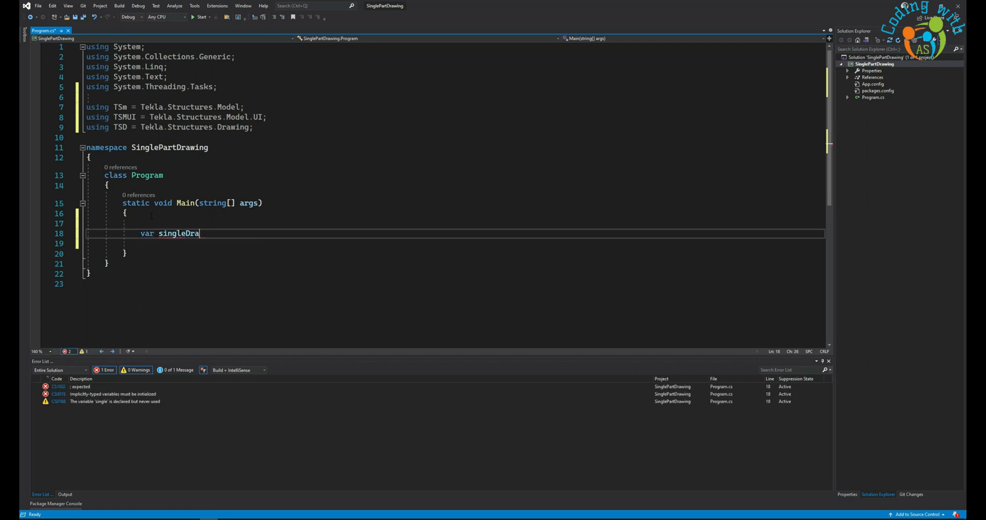
{"action": "type", "text": "wing  = new"}
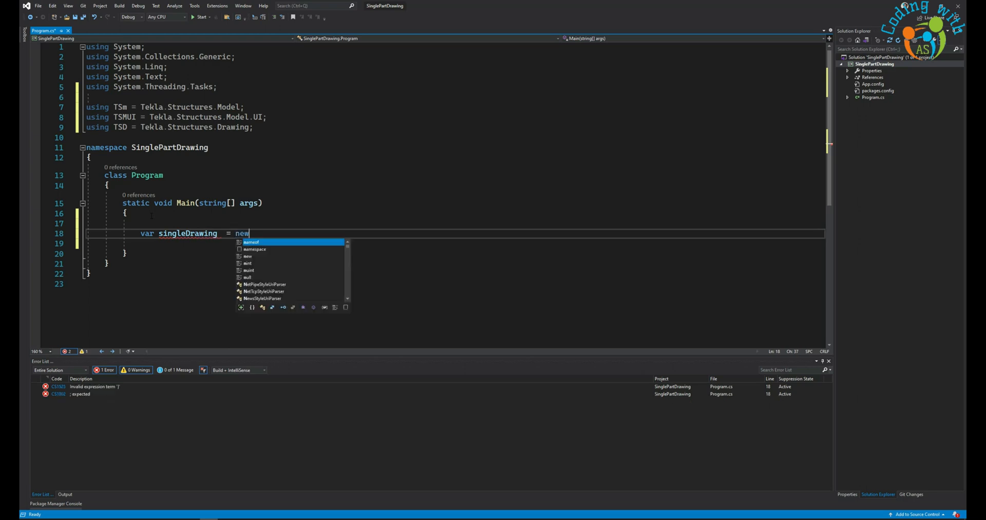
{"action": "type", "text": "tsd"}
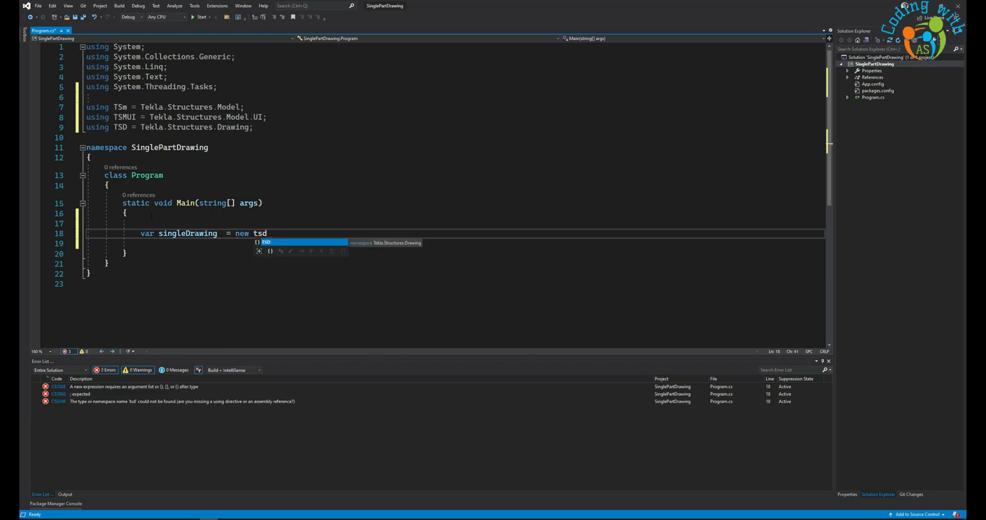
{"action": "type", "text": "D.SinglePartDrawing"}
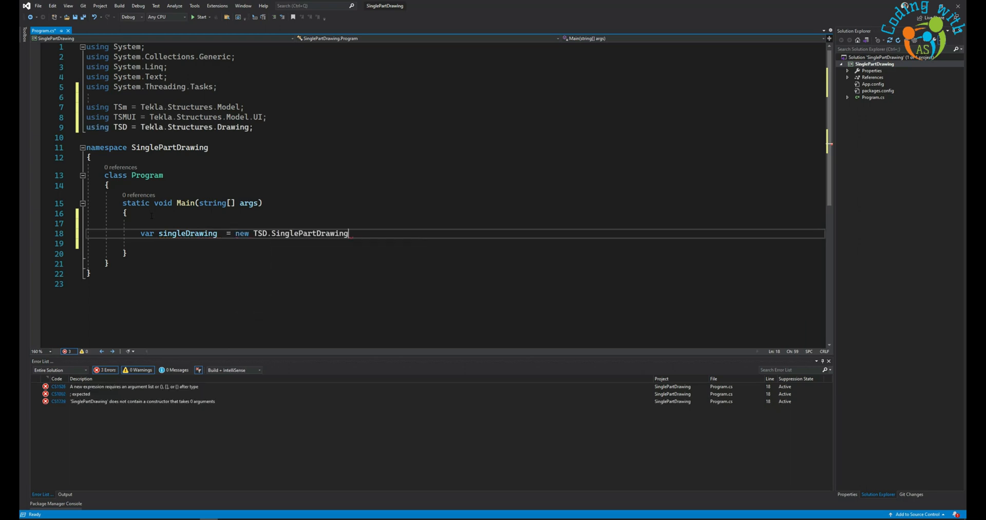
{"action": "type", "text": "("}
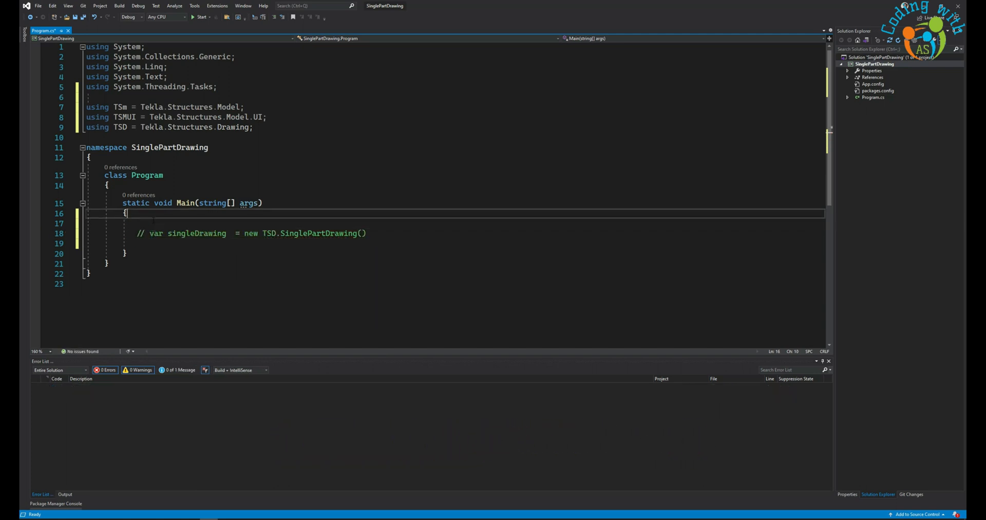
Add a beam variable from TSMUI.Picker().PickObject with prompt 'Please pick a beam', cast as TSm.Part
{"action": "key", "text": "enter"}
{"action": "type", "text": "var beam"}
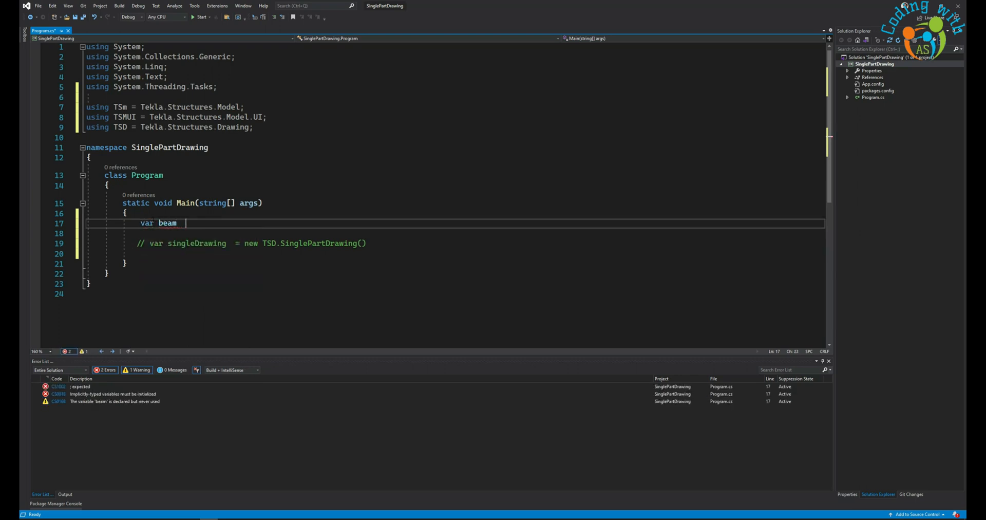
{"action": "type", "text": "= new"}
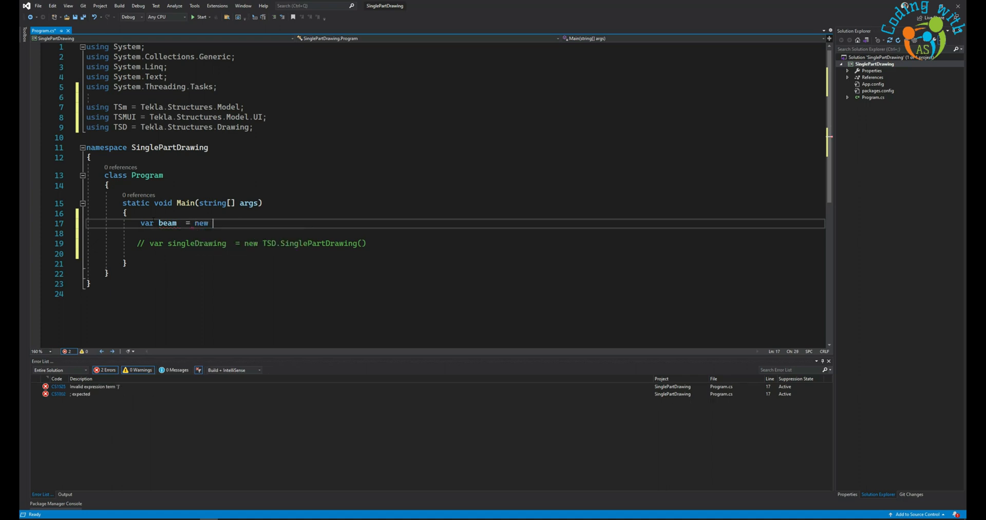
{"action": "type", "text": "TSMUI."}
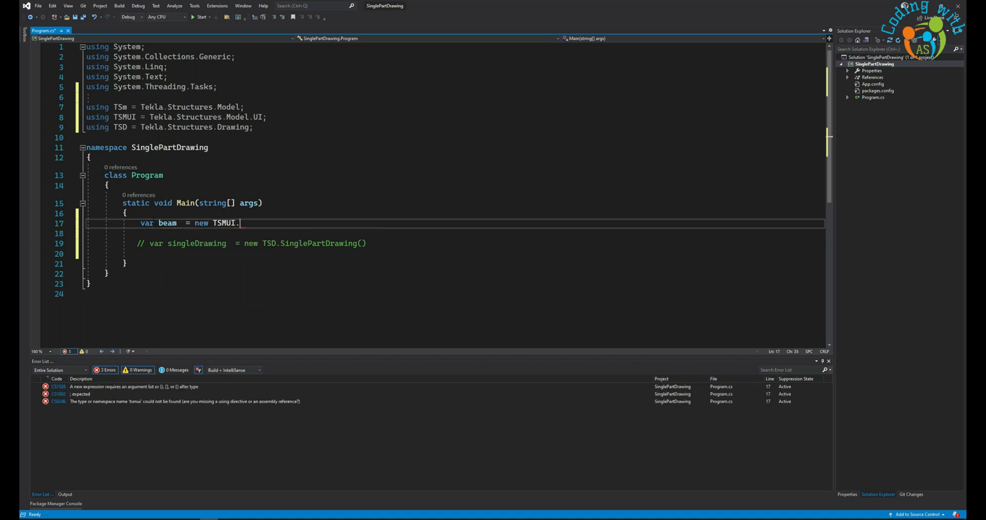
{"action": "type", "text": "Picker()"}
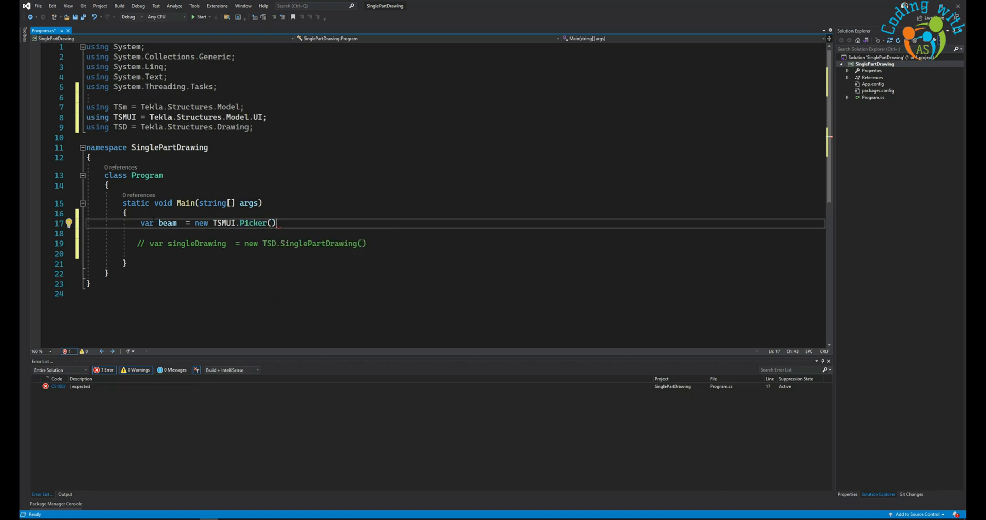
{"action": "type", "text": ".PickObject("}
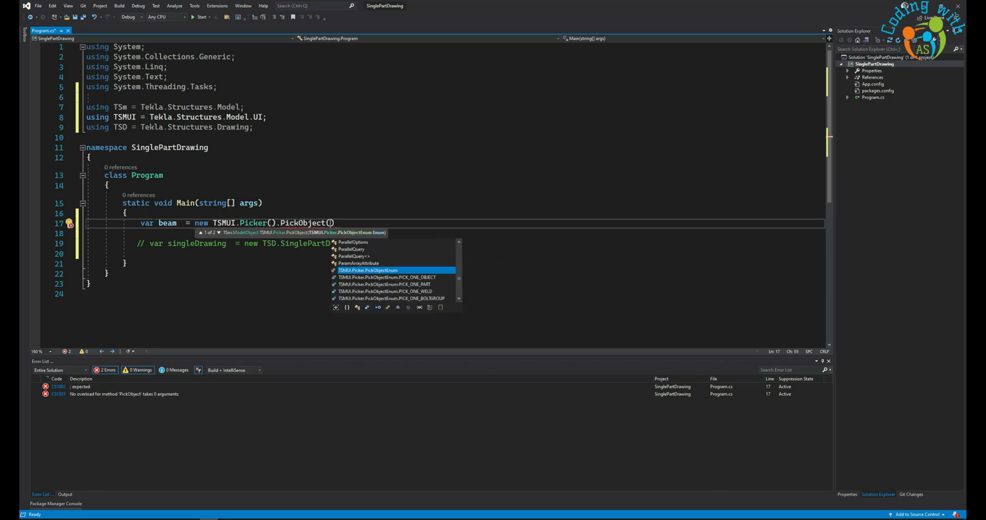
{"action": "type", "text": "TSMUI.Picker.PickObjectEnum.PICK_ONE_PART, \""}
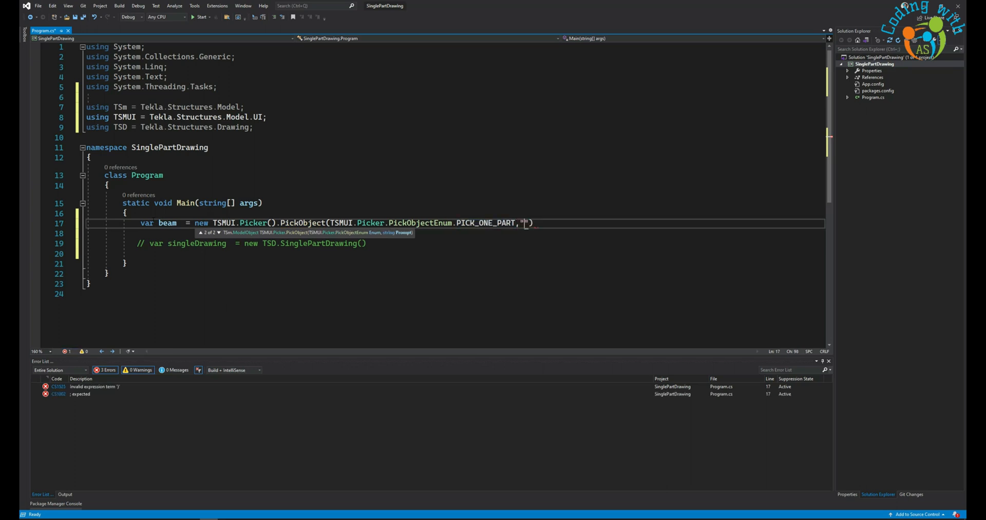
{"action": "type", "text": "Please pick a b"}
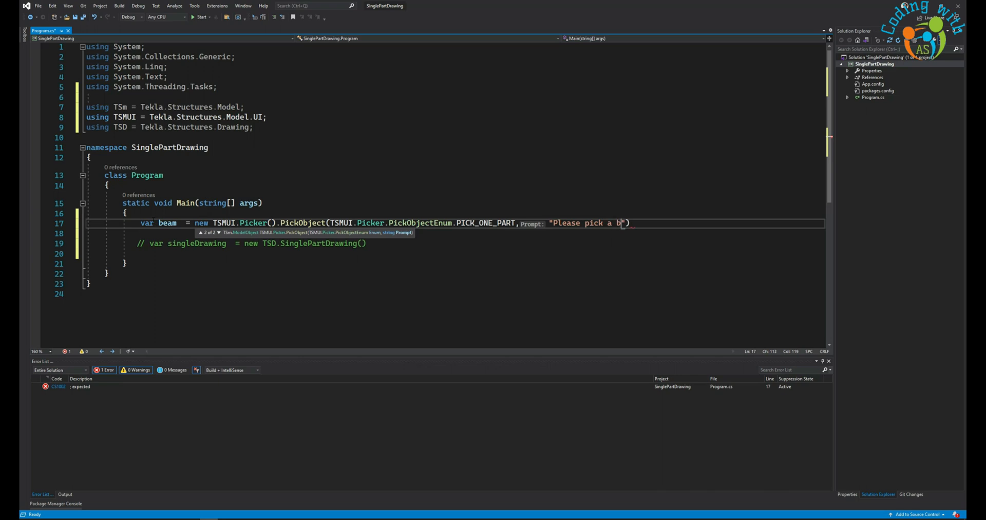
{"action": "type", "text": "eam"}
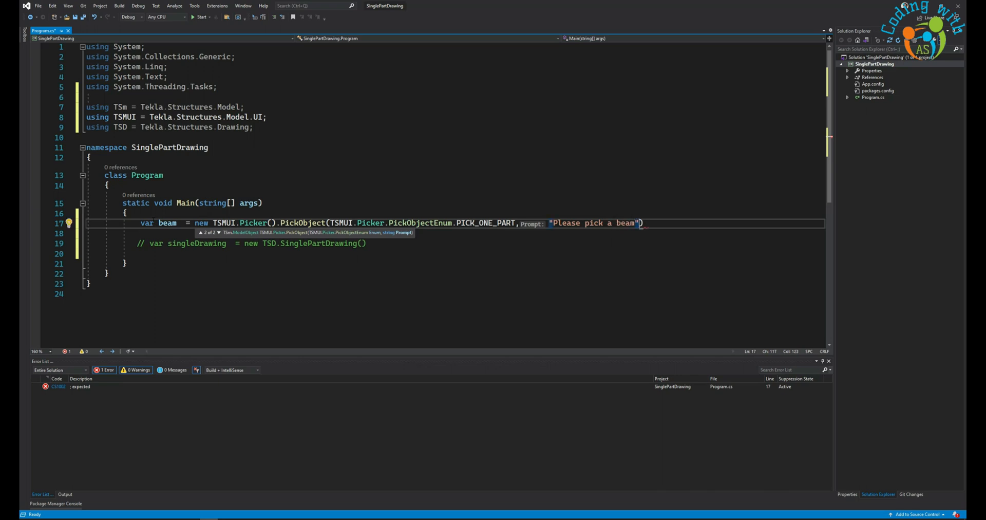
{"action": "type", "text": "as"}
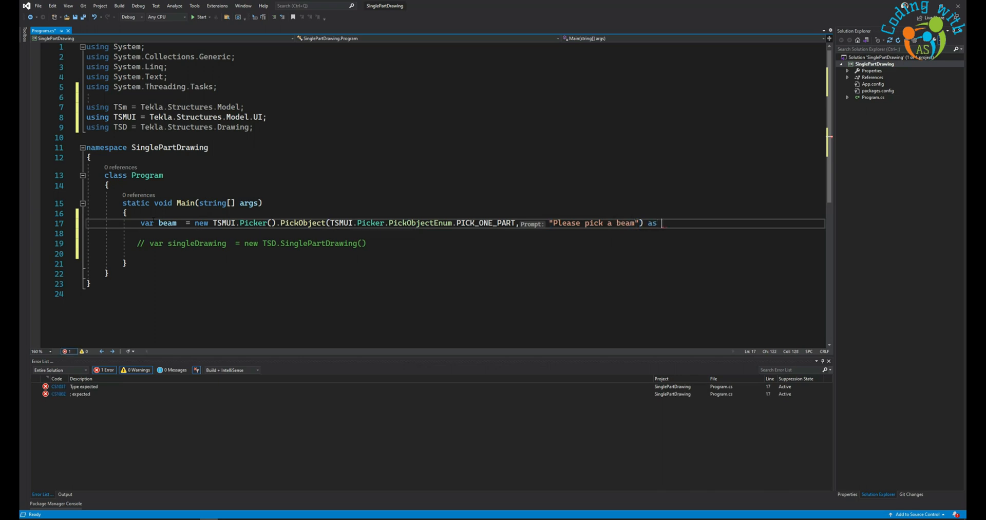
{"action": "type", "text": "TSm.pa"}
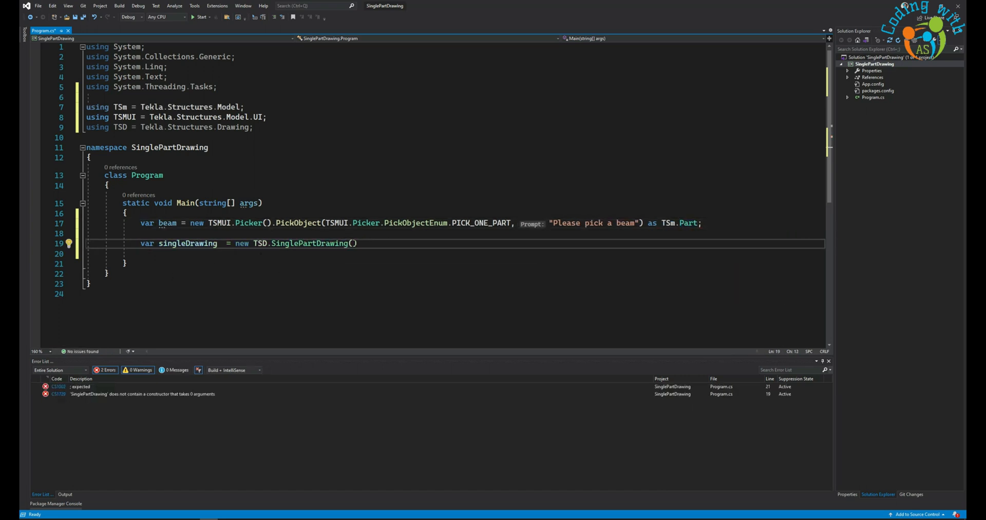
Pass beam.Identifier to the drawing constructor and call singleDrawing.Insert();
{"action": "type", "text": "beam."}
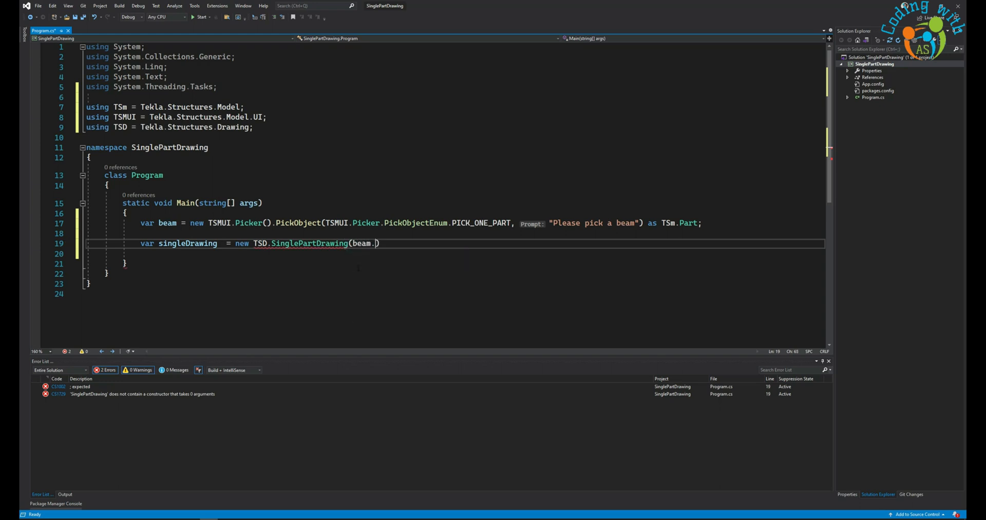
{"action": "type", "text": "Identifier"}
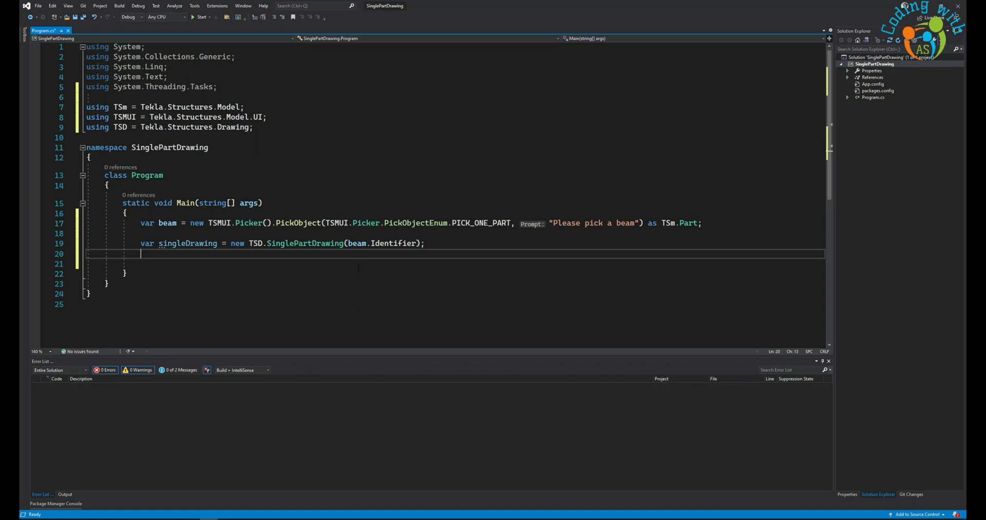
{"action": "type", "text": "si"}
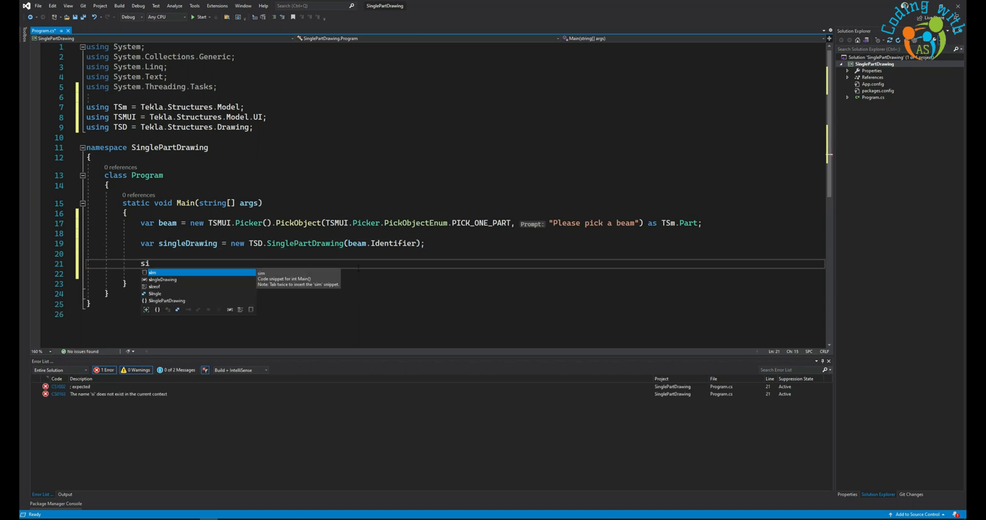
{"action": "type", "text": "singleDrawing"}
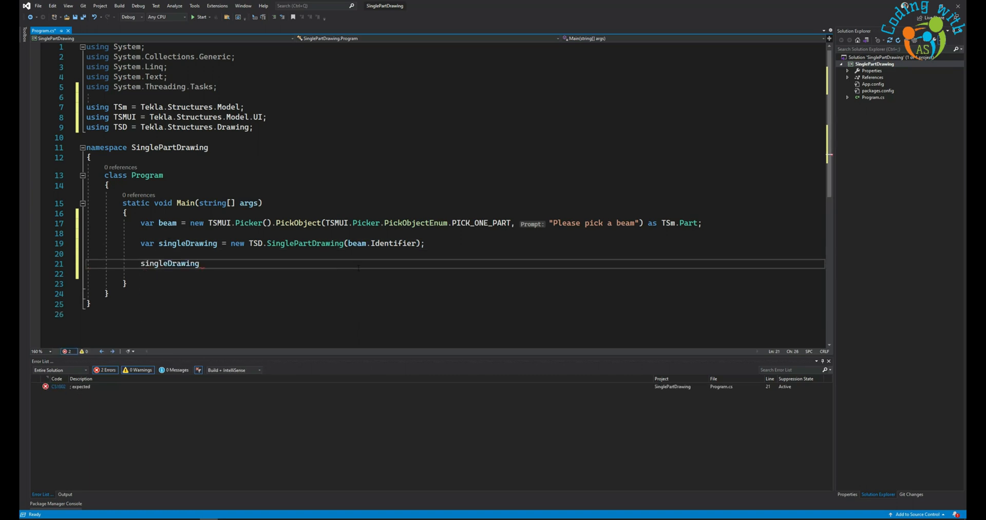
{"action": "type", "text": ".Insert()"}
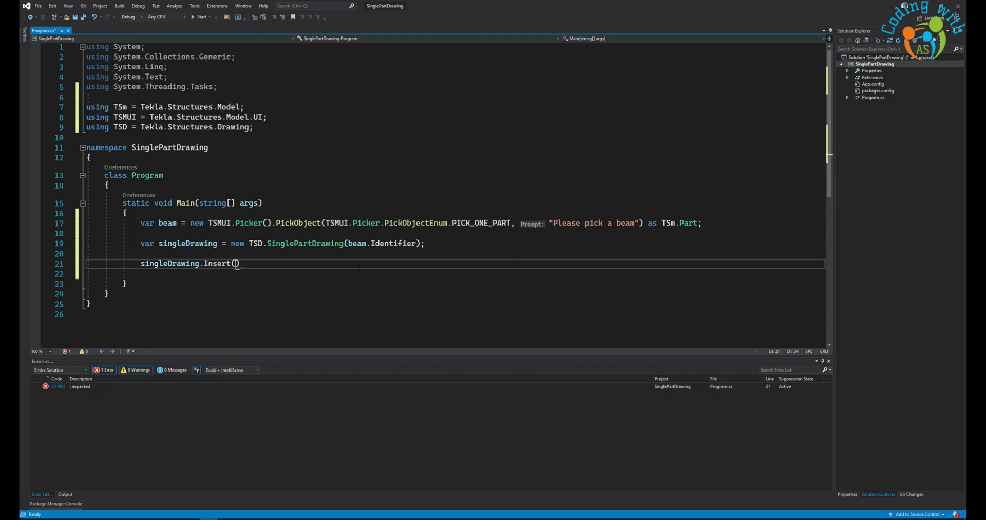
{"action": "type", "text": ";"}
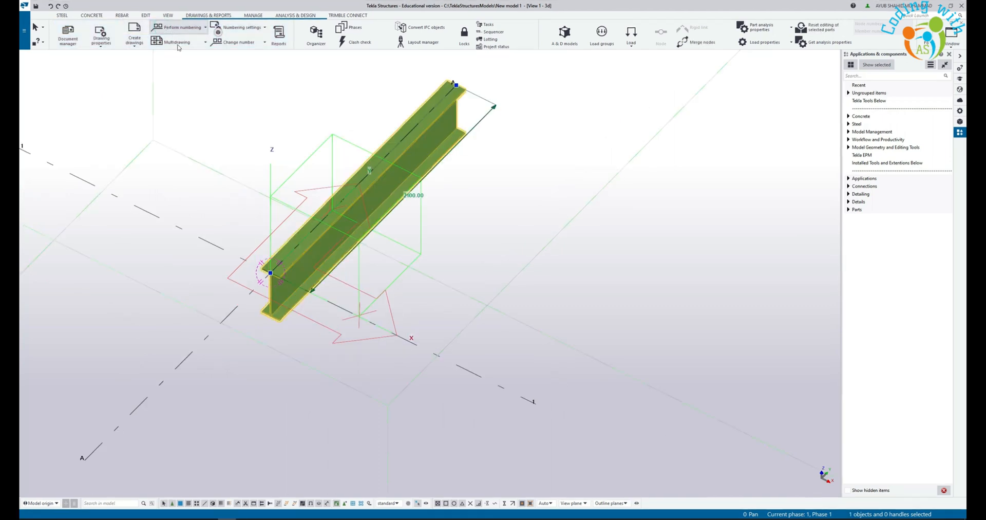
Pick the green I-beam when the running app prompts, letting Tekla create its drawing
{"action": "left_click", "coordinate": [179, 27]}
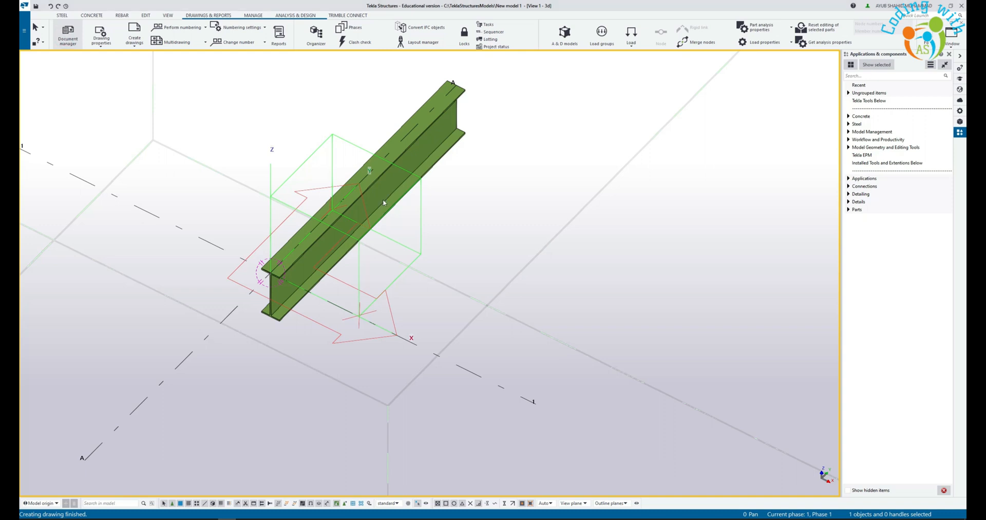
{"action": "left_click", "coordinate": [68, 36]}
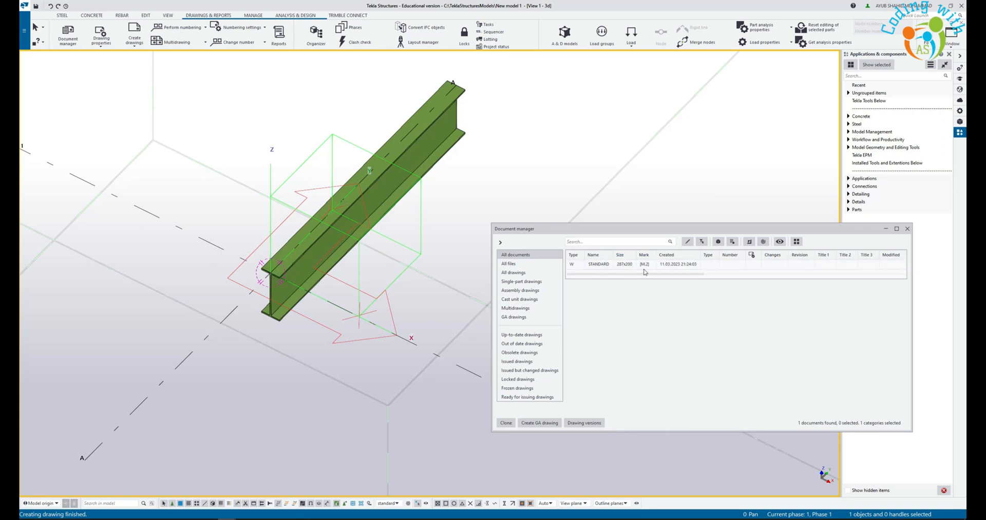
Select the STANDARD single-part drawing row for mark M2 in Document manager
{"action": "left_click", "coordinate": [598, 263]}
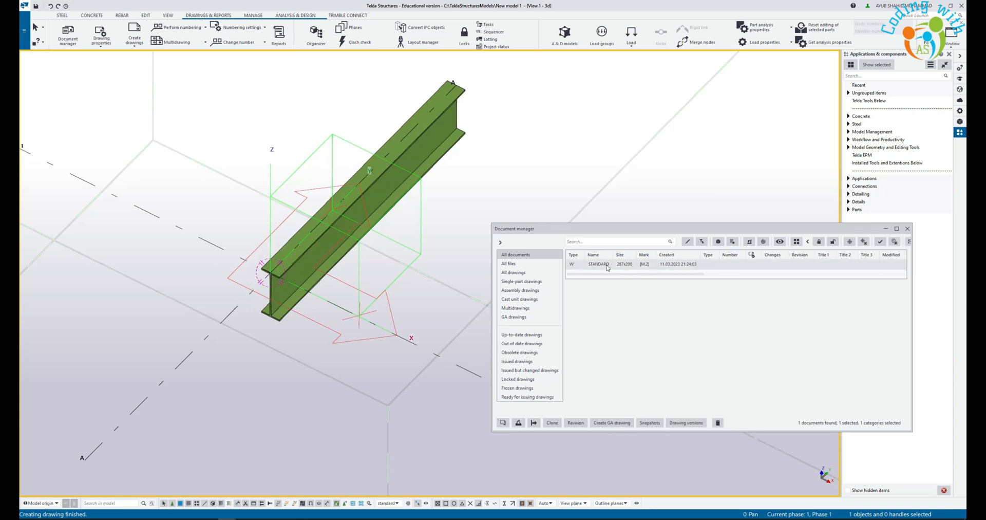
{"action": "mouse_move", "coordinate": [373, 257]}
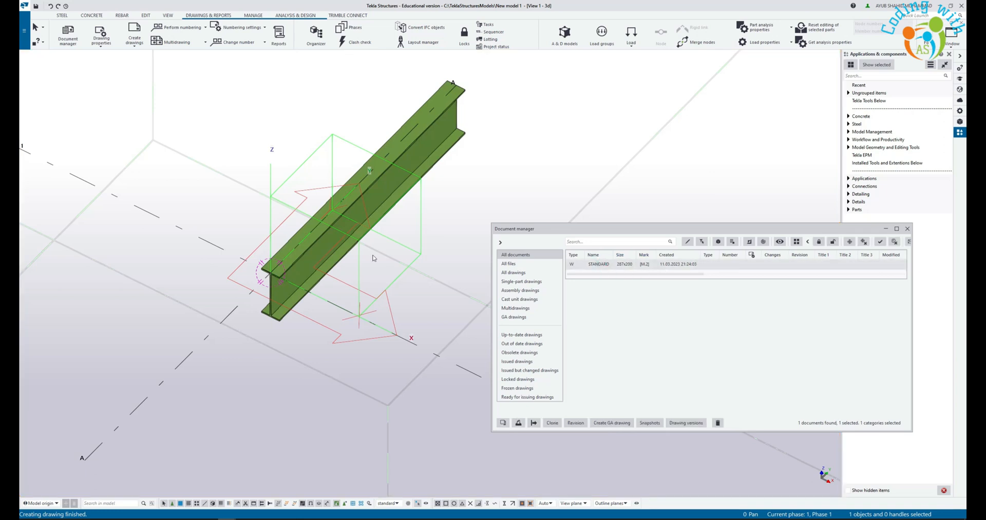
{"action": "mouse_move", "coordinate": [370, 249]}
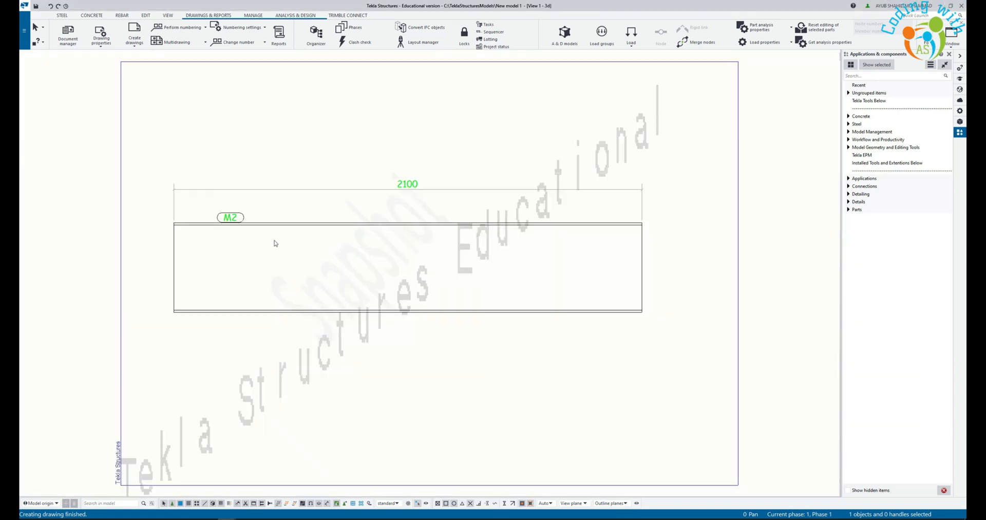
{"action": "mouse_move", "coordinate": [299, 249]}
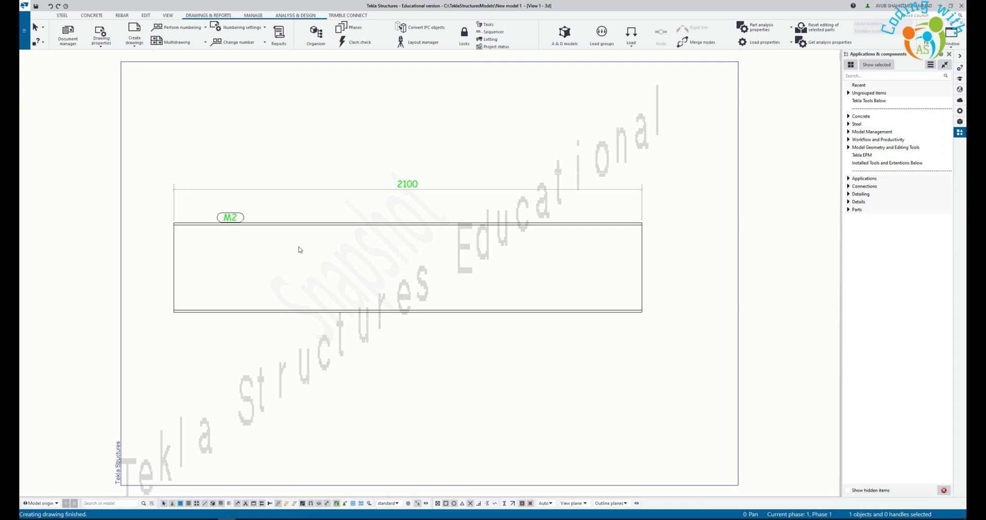
{"action": "mouse_move", "coordinate": [267, 257]}
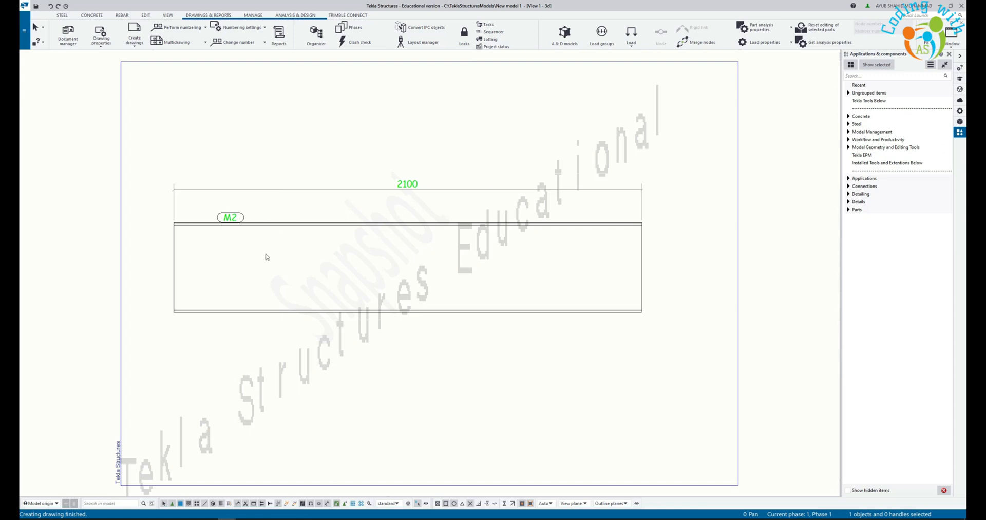
{"action": "mouse_move", "coordinate": [263, 243]}
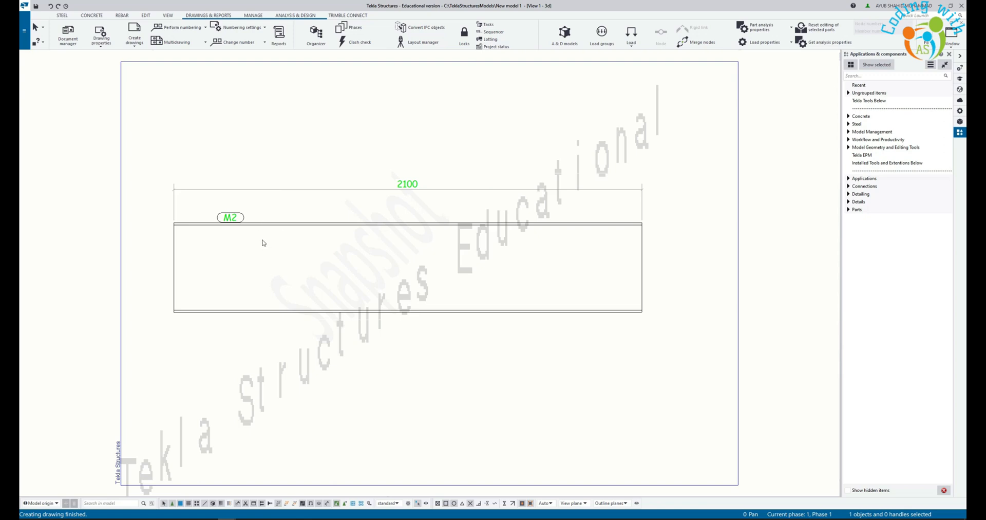
{"action": "mouse_move", "coordinate": [512, 264]}
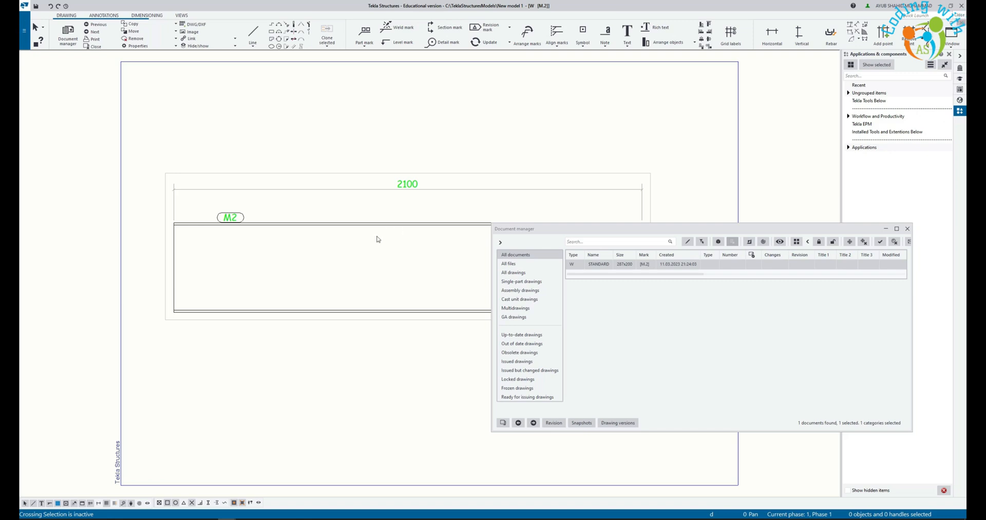
{"action": "mouse_move", "coordinate": [578, 277]}
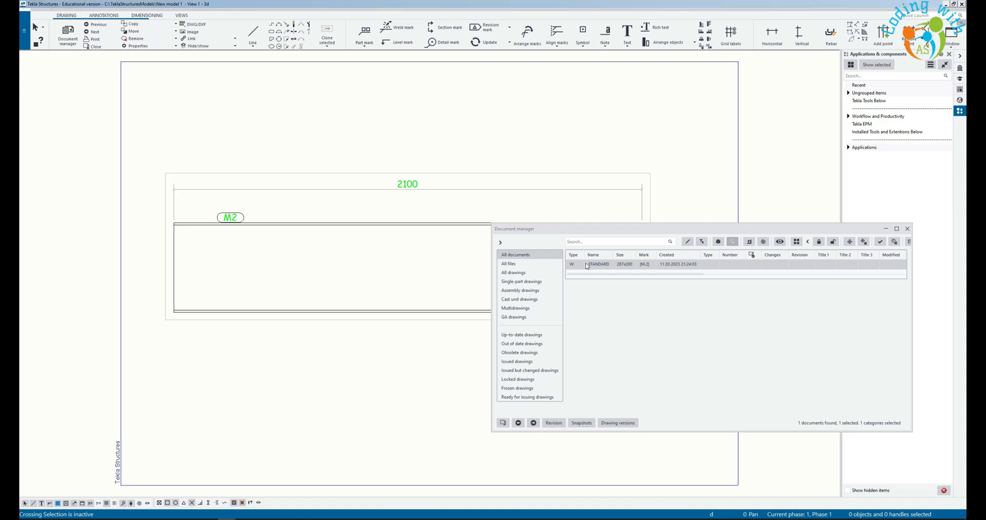
Open the M2 STANDARD drawing from its Document manager context menu
{"action": "right_click", "coordinate": [595, 263]}
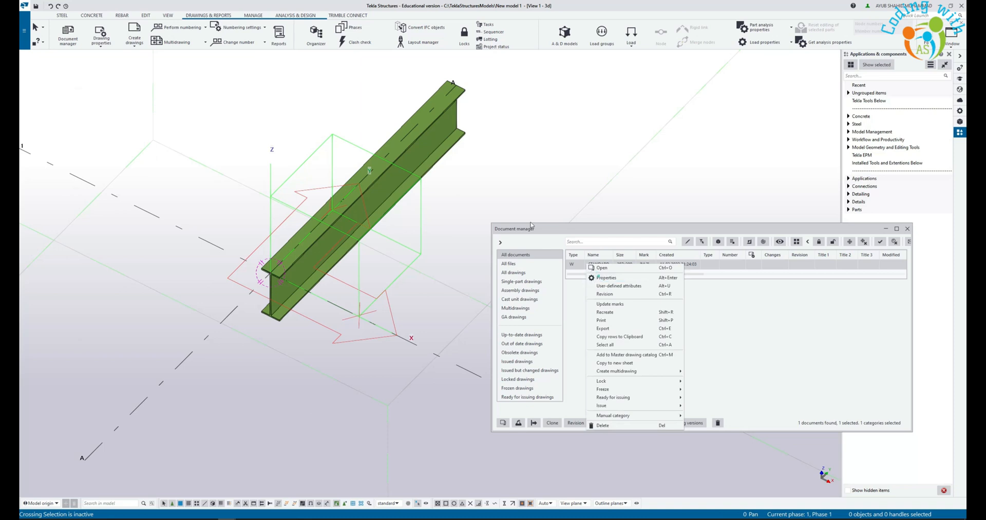
{"action": "left_click", "coordinate": [606, 277]}
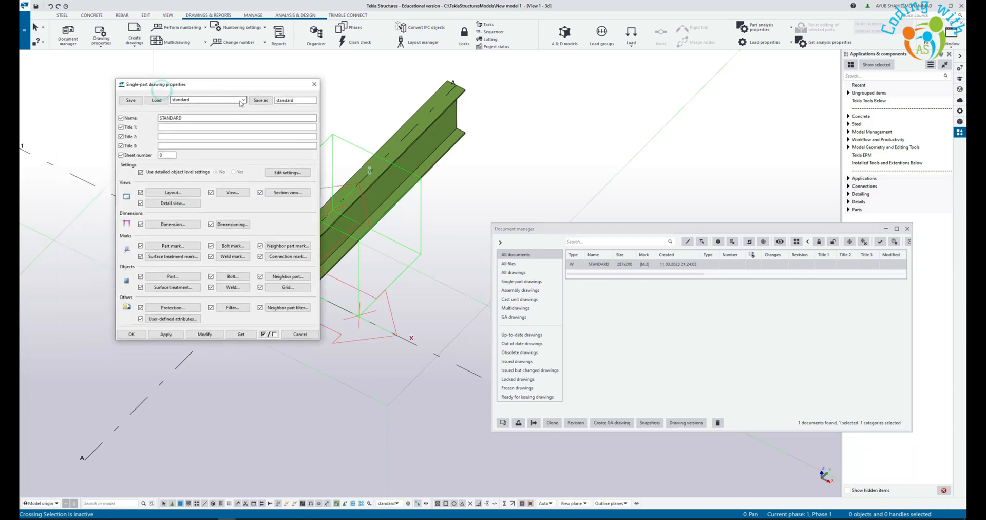
{"action": "left_click", "coordinate": [242, 100]}
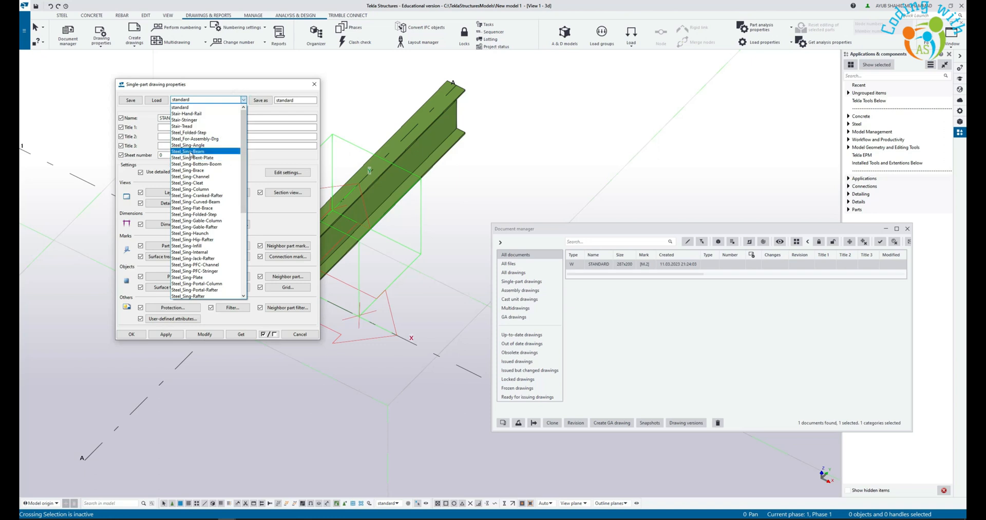
{"action": "left_click", "coordinate": [188, 151]}
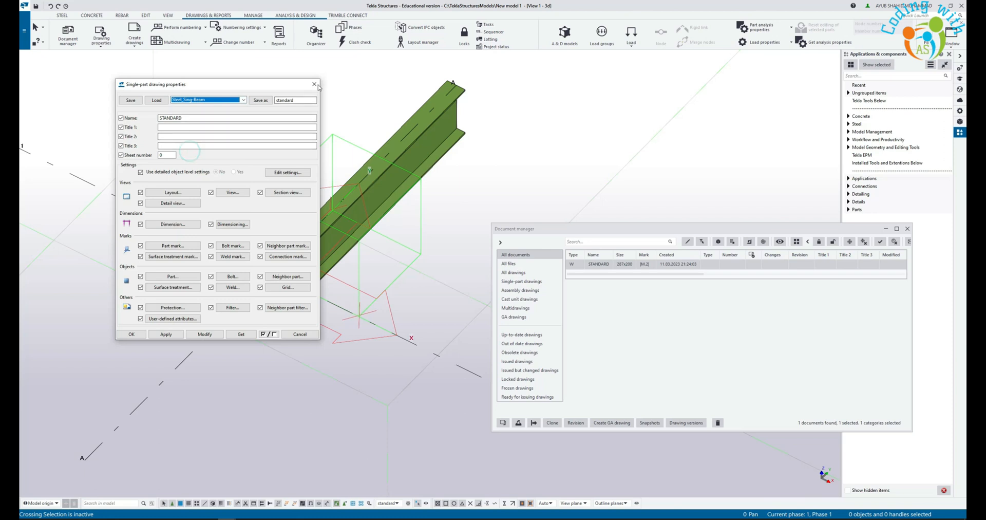
{"action": "left_click", "coordinate": [314, 83]}
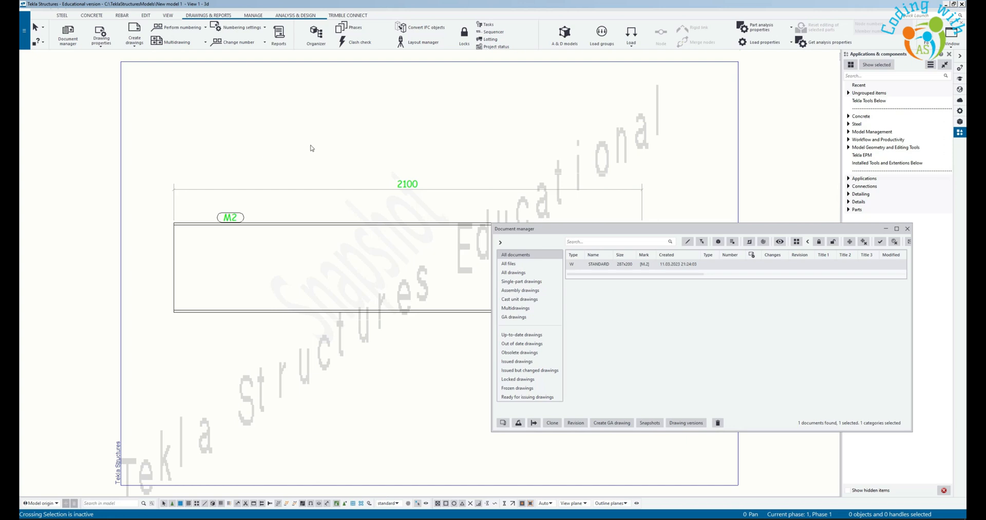
Load the Steel_Sing-Beam attribute file, modify the drawing and confirm recreating it
{"action": "left_click", "coordinate": [500, 93]}
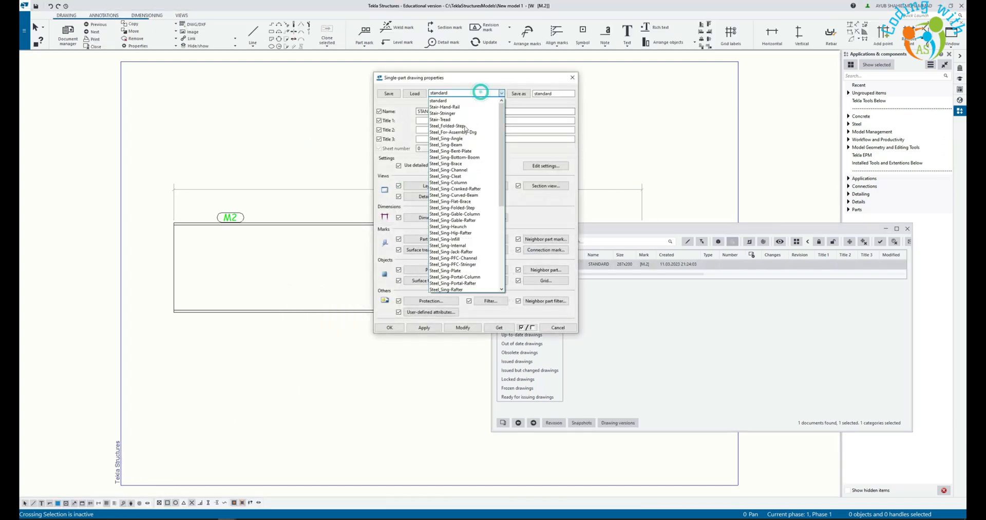
{"action": "left_click", "coordinate": [448, 145]}
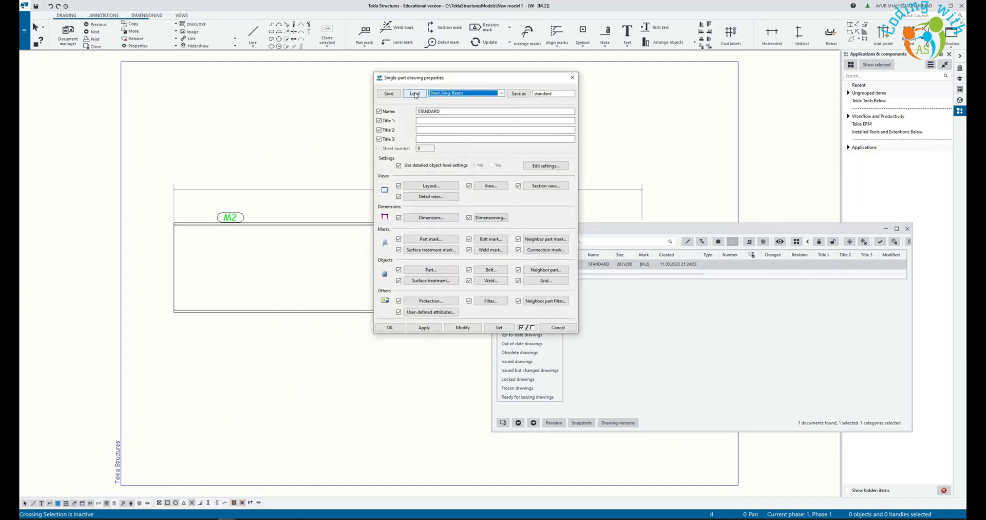
{"action": "left_click", "coordinate": [414, 93]}
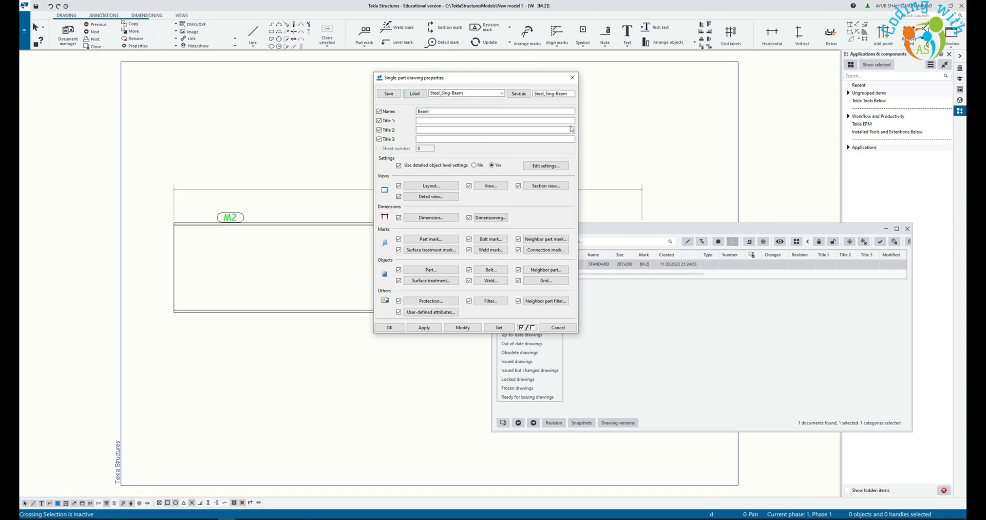
{"action": "left_click", "coordinate": [462, 327]}
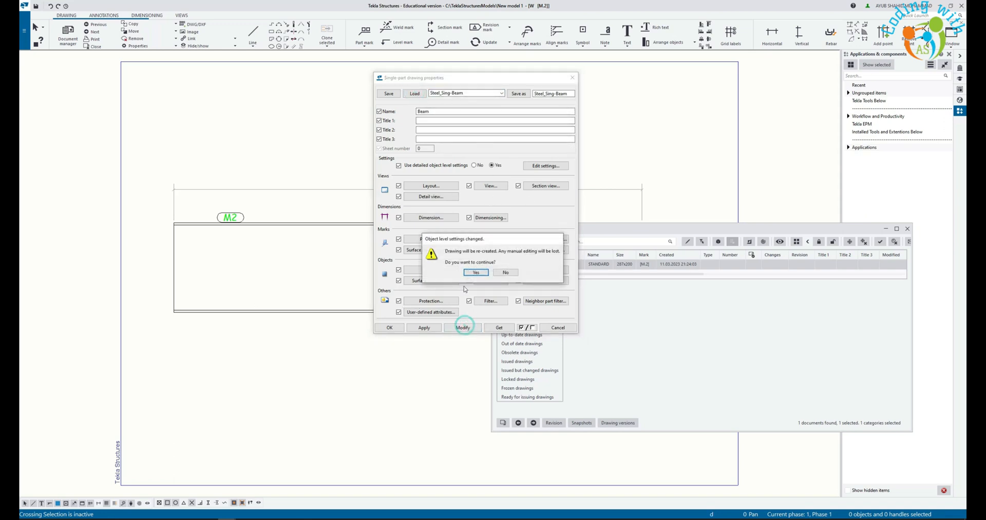
{"action": "left_click", "coordinate": [476, 272]}
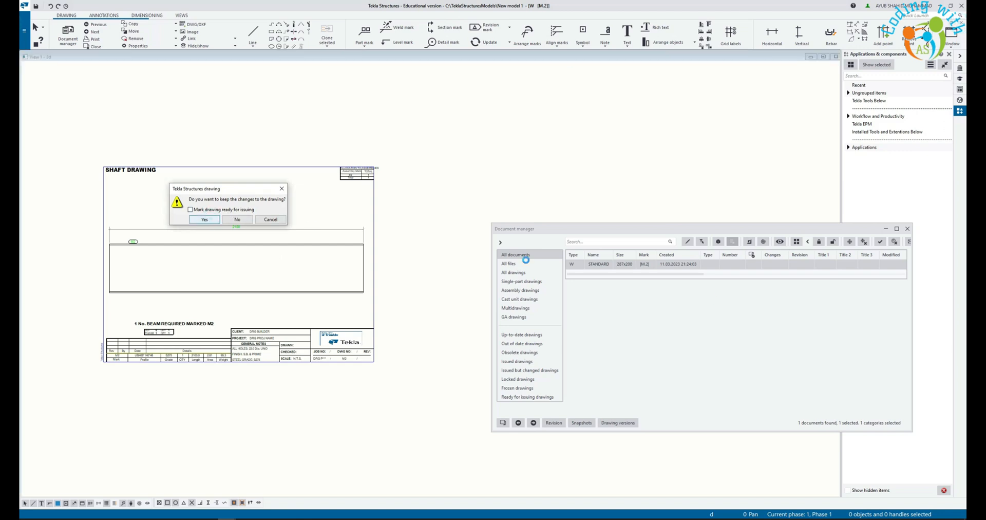
Close the shaft drawing, answer the keep-changes prompt, and return to the model
{"action": "left_click", "coordinate": [205, 219]}
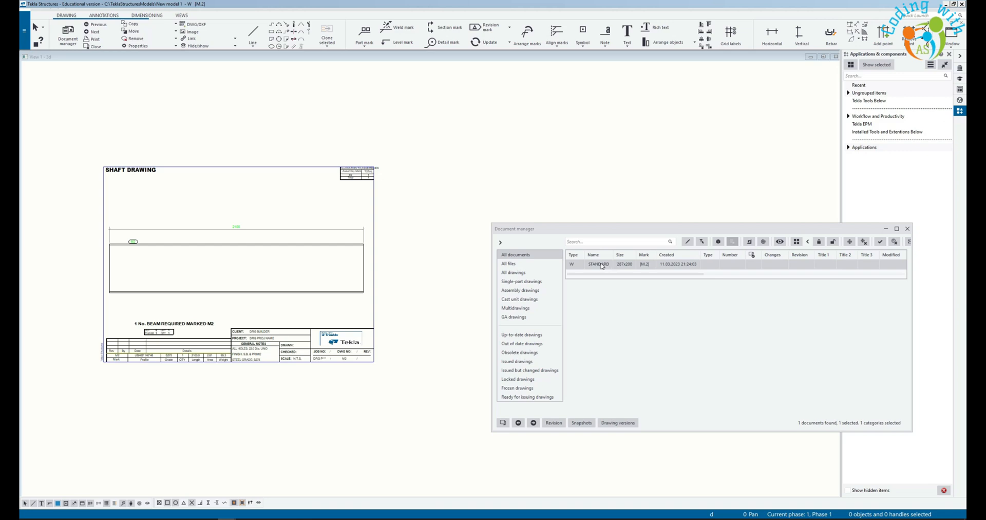
{"action": "right_click", "coordinate": [599, 265]}
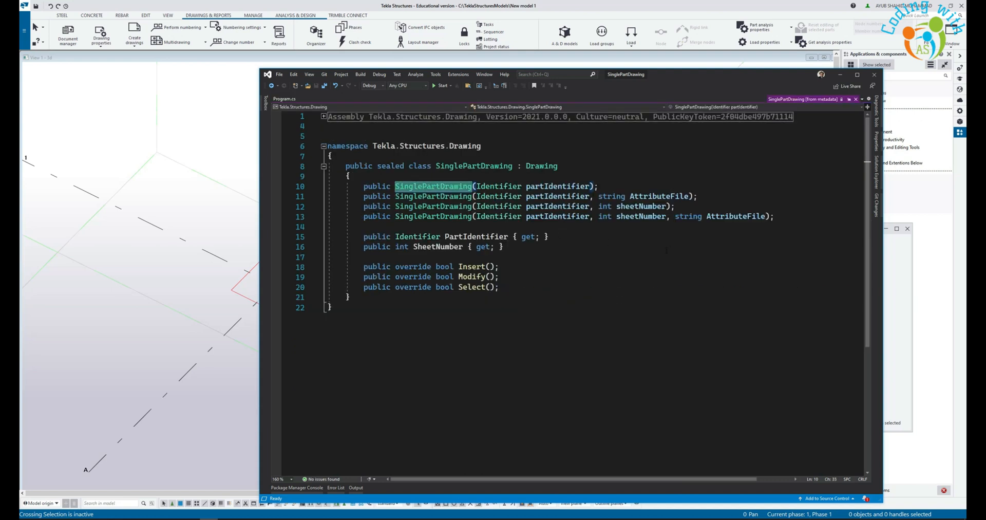
{"action": "mouse_move", "coordinate": [604, 215]}
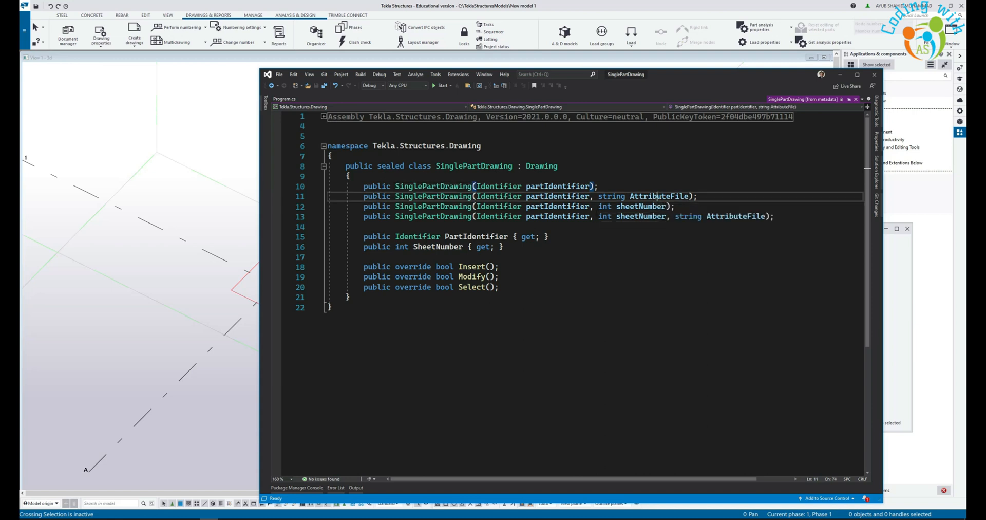
Pass "Steel_Sing-Beam" as the SinglePartDrawing AttributeFile argument and start the build
{"action": "double_click", "coordinate": [659, 195]}
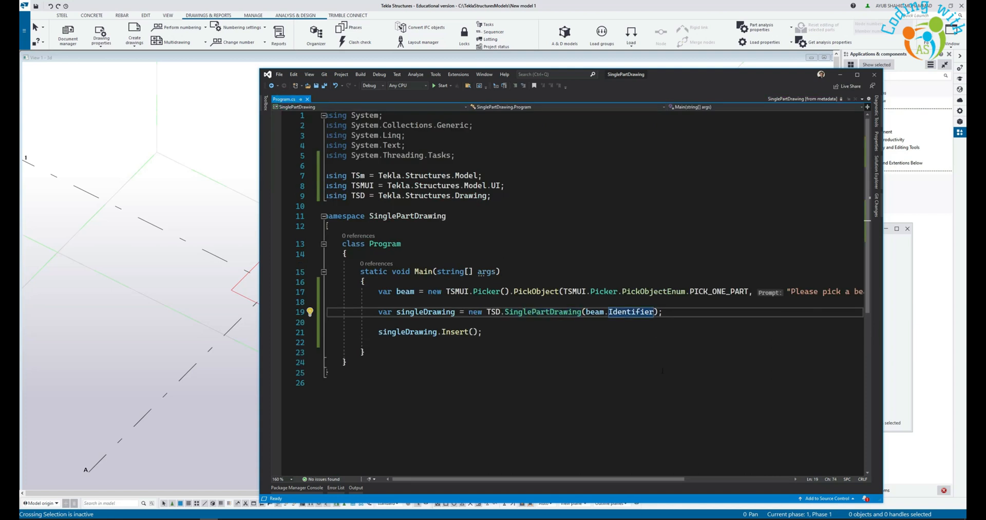
{"action": "type", "text": ", \"Steel_Sing-Beam\""}
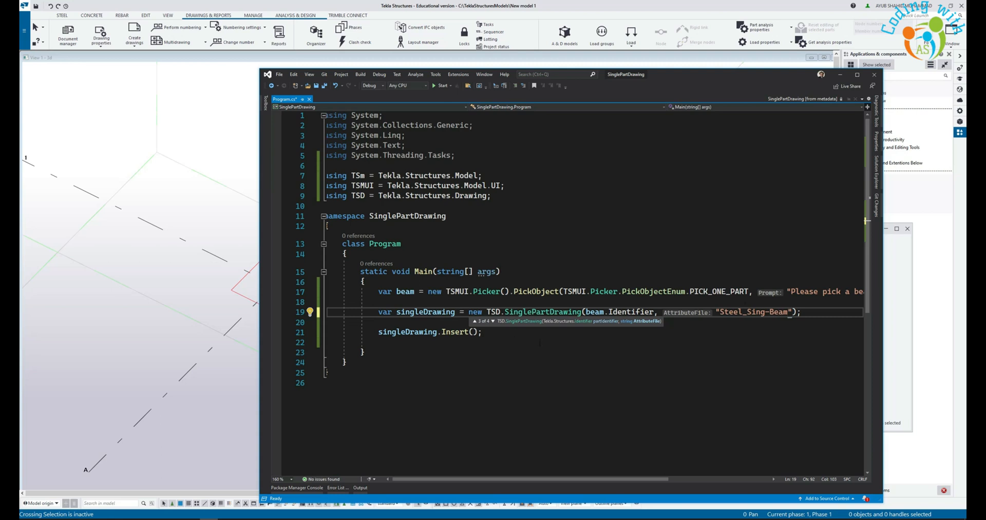
{"action": "left_click", "coordinate": [443, 86]}
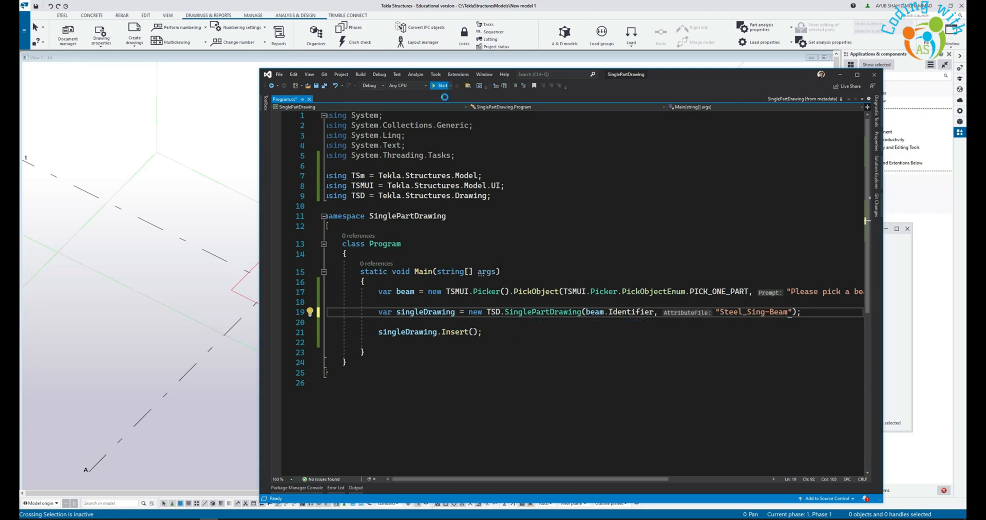
{"action": "left_click", "coordinate": [442, 85]}
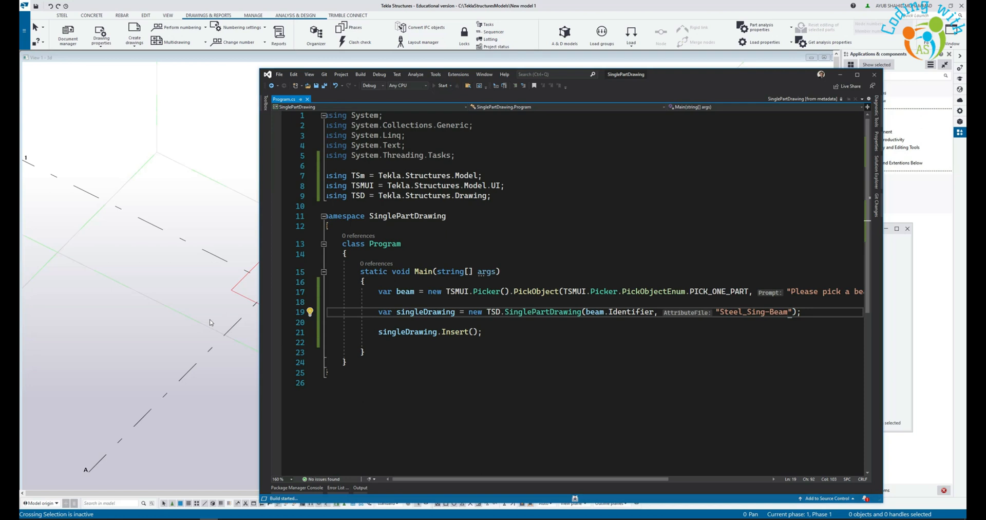
Return to Tekla and open the new M.2 Beam drawing from Document manager
{"action": "left_click", "coordinate": [443, 86]}
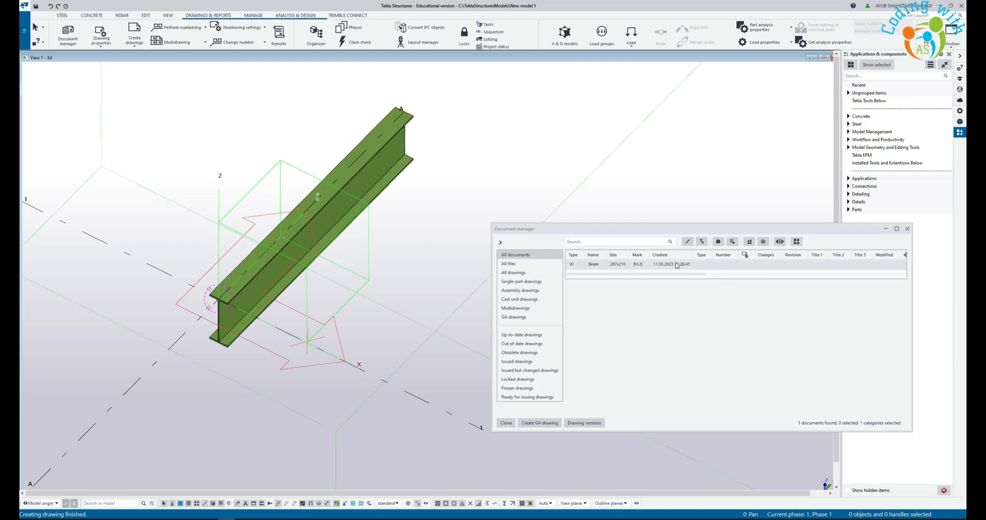
{"action": "double_click", "coordinate": [593, 263]}
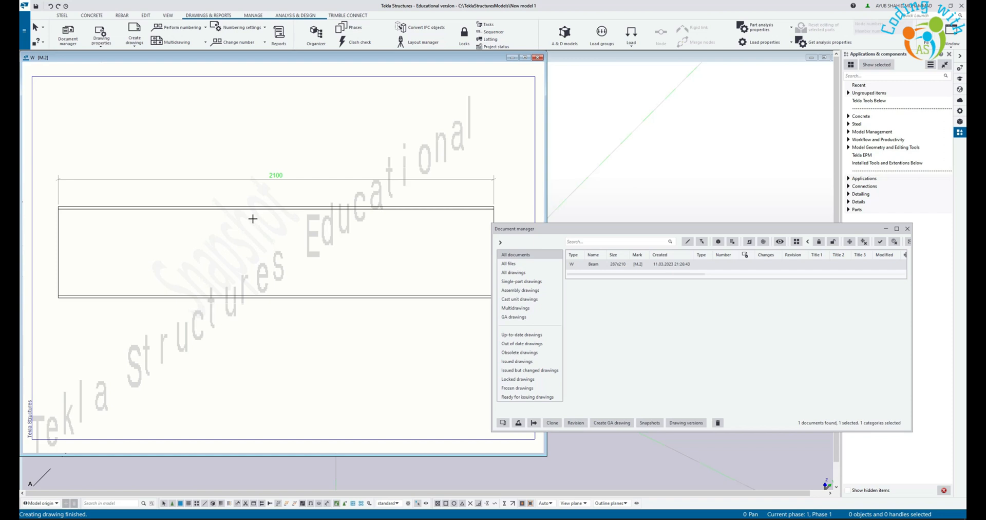
{"action": "mouse_move", "coordinate": [269, 259]}
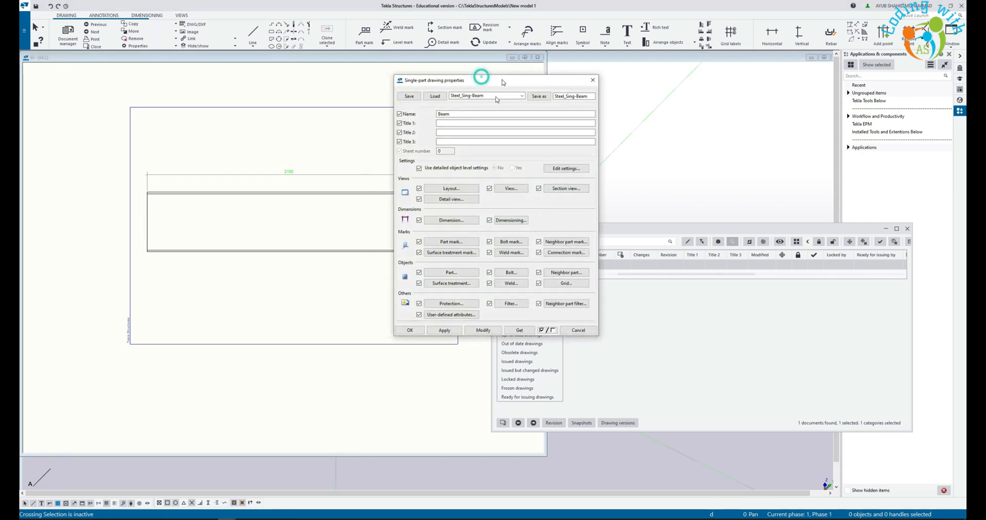
Inspect the drawing Layout's Size definition mode choices, then close the dialog
{"action": "left_click", "coordinate": [450, 187]}
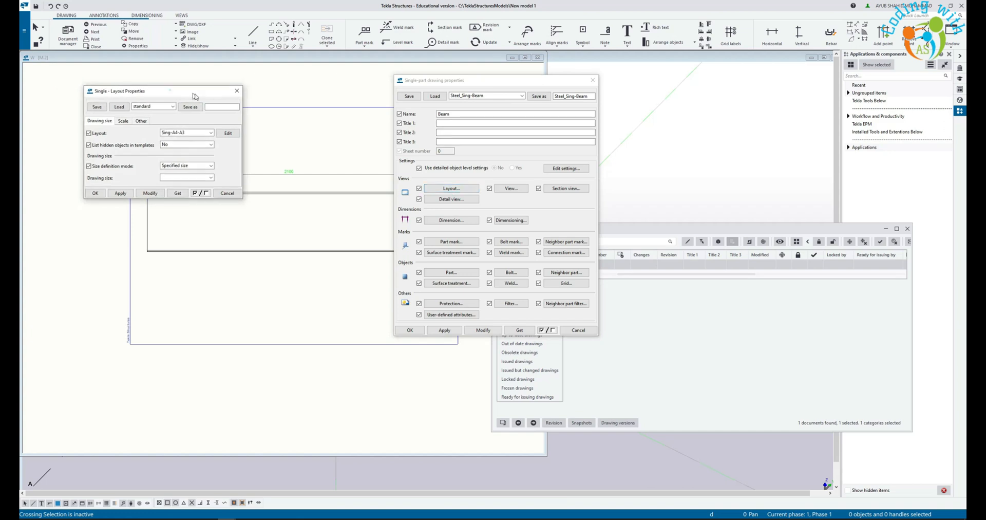
{"action": "left_click_drag", "start_coordinate": [170, 91], "coordinate": [170, 92]}
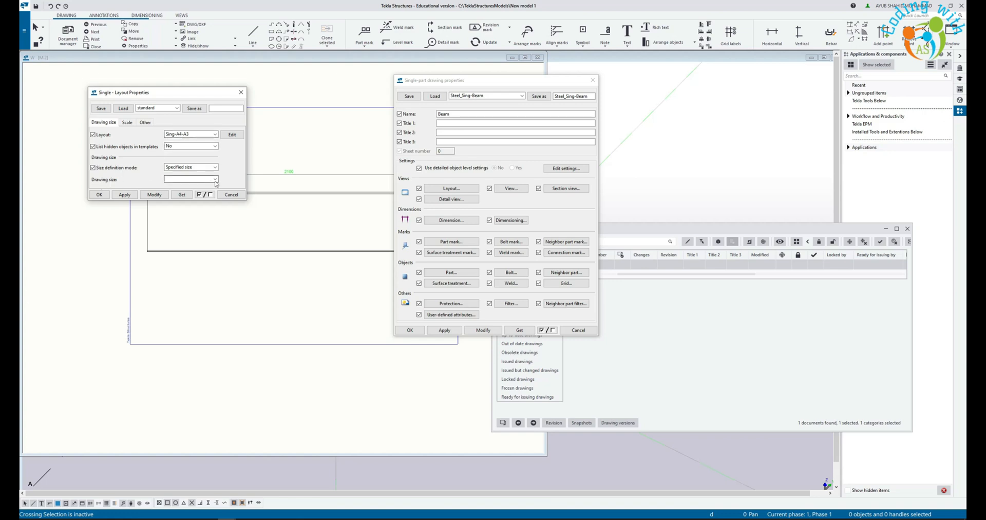
{"action": "left_click", "coordinate": [215, 179]}
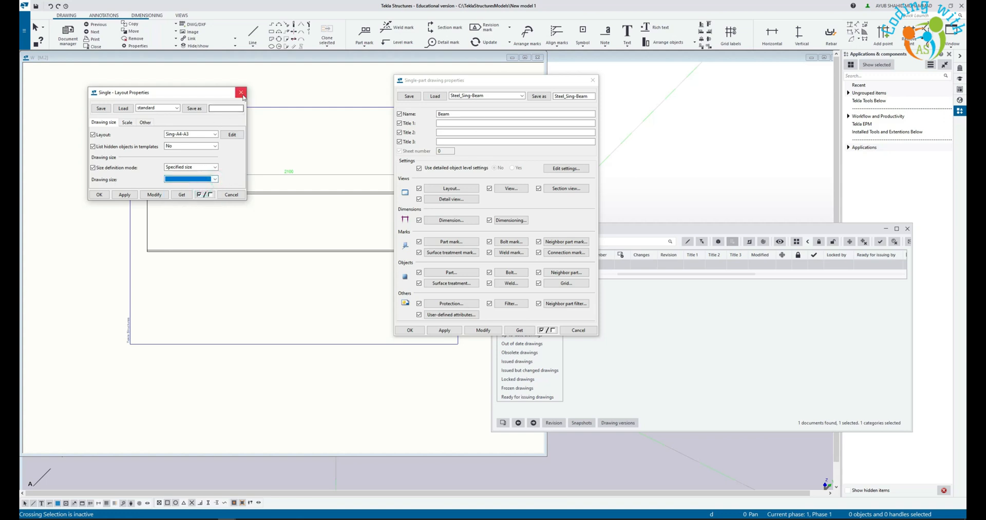
{"action": "left_click", "coordinate": [591, 80]}
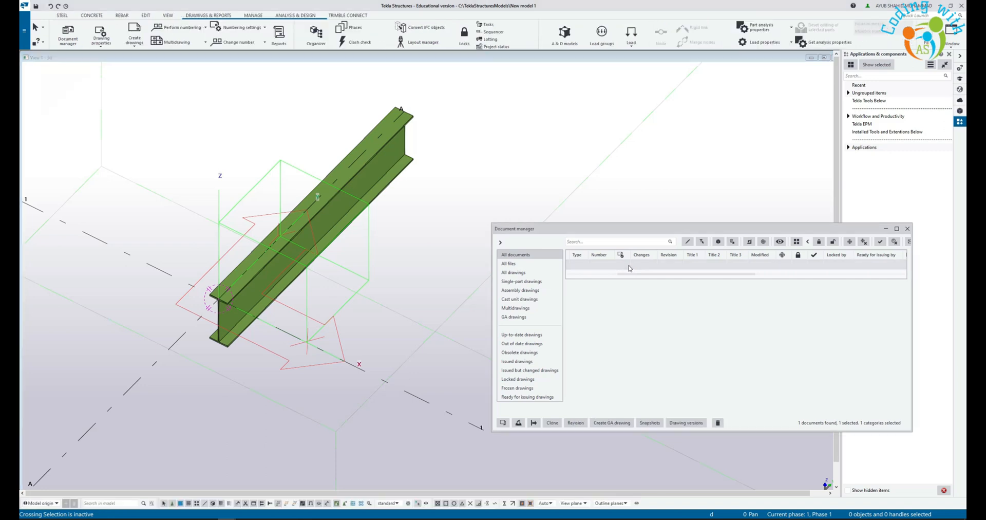
Delete the beam drawing from Document manager
{"action": "right_click", "coordinate": [628, 268]}
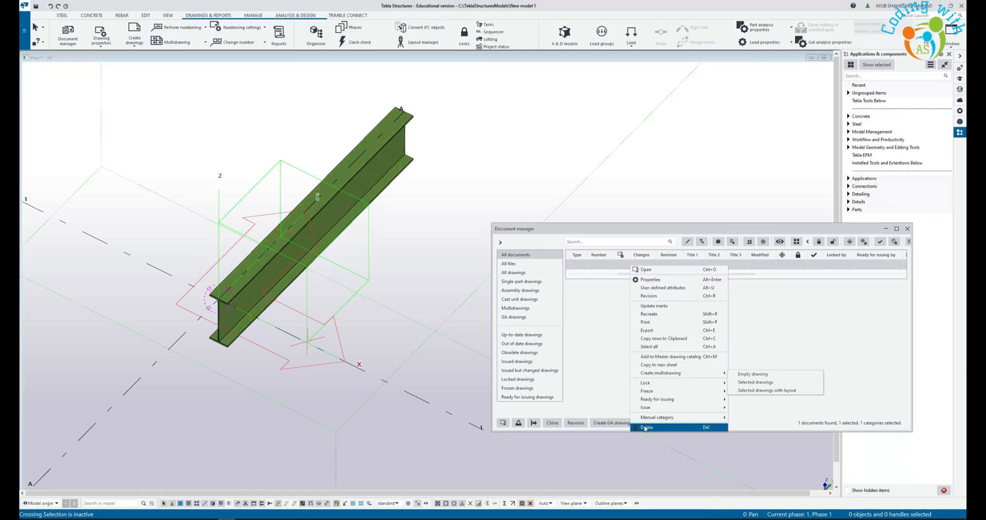
{"action": "left_click", "coordinate": [646, 427]}
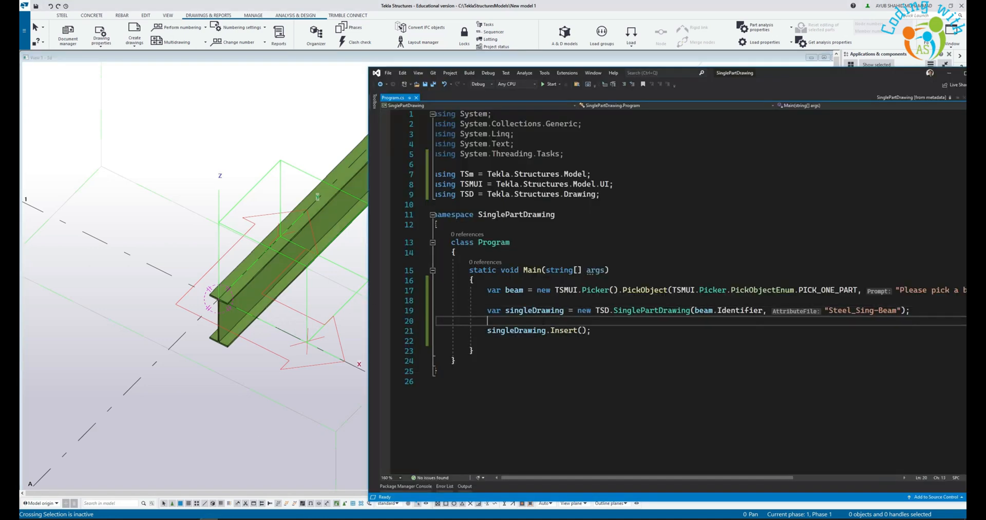
Set singleDrawing.Layout.SizeDefinitionMode to AutoSize before Insert(), then run the program
{"action": "type", "text": "singleDrawing."}
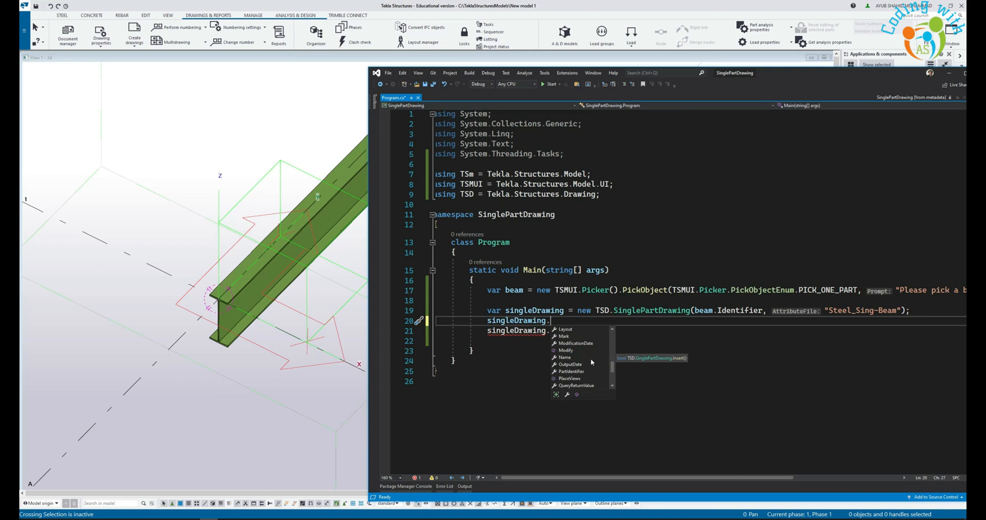
{"action": "type", "text": "si"}
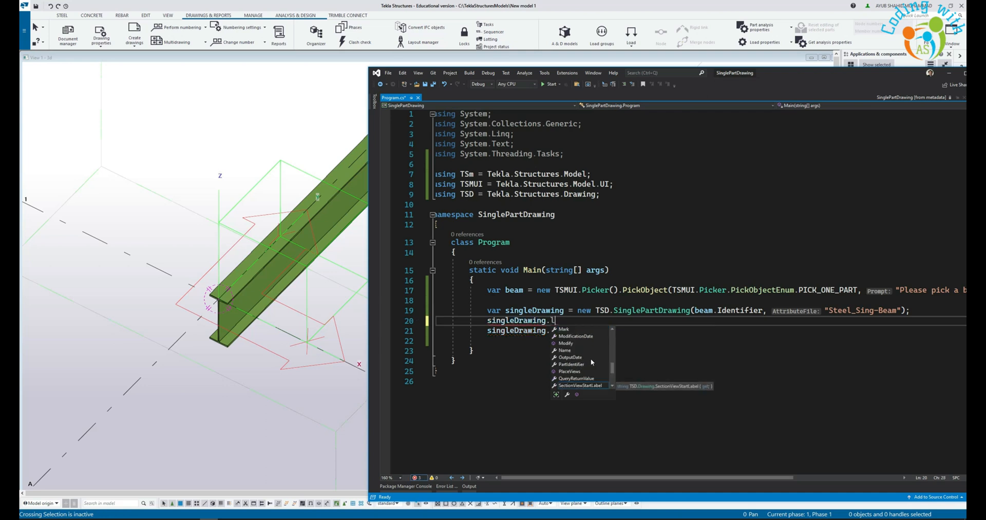
{"action": "type", "text": "ayout"}
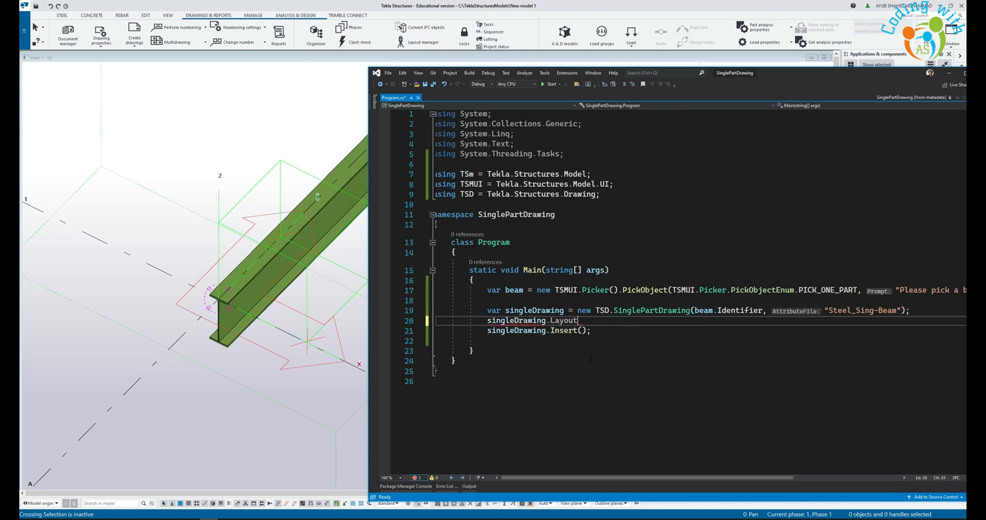
{"action": "type", "text": "."}
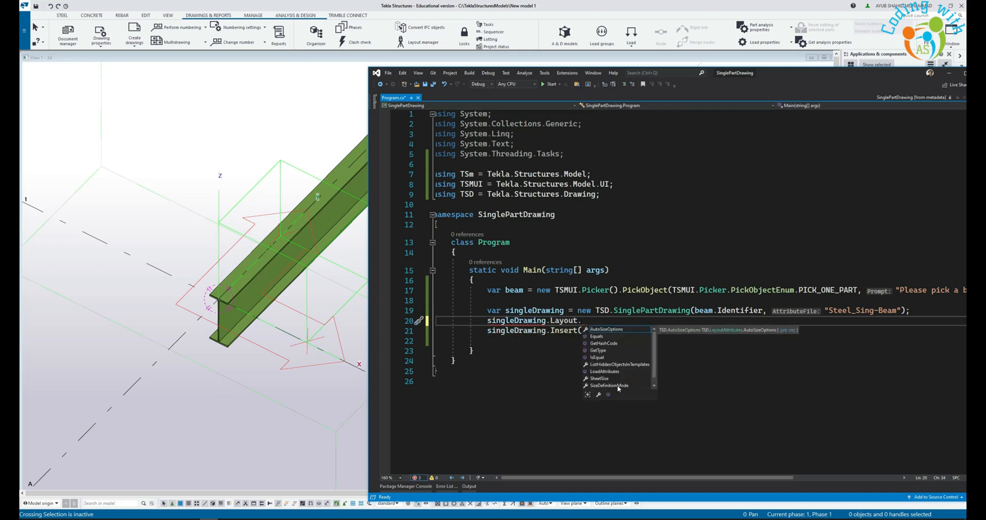
{"action": "type", "text": ".SizeDefinitionMode = TSD.SizeDefinitionMode.AutoSize;"}
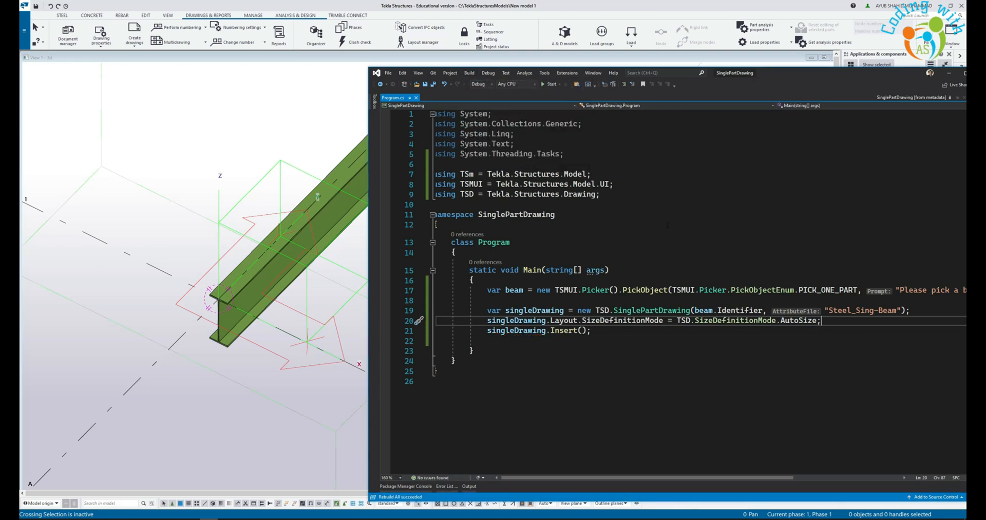
{"action": "left_click", "coordinate": [549, 85]}
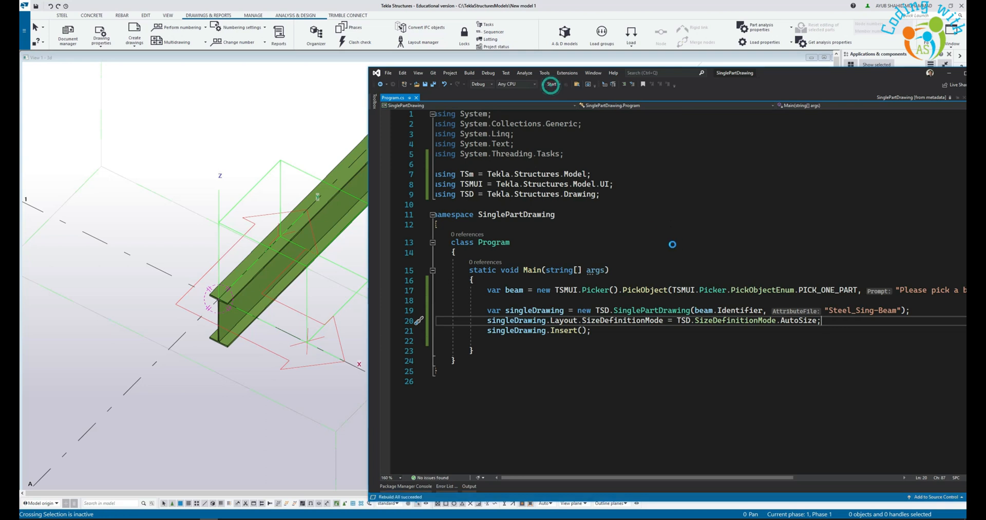
Pick the beam to create the auto-sized drawing, then open it from Document manager
{"action": "left_click", "coordinate": [550, 84]}
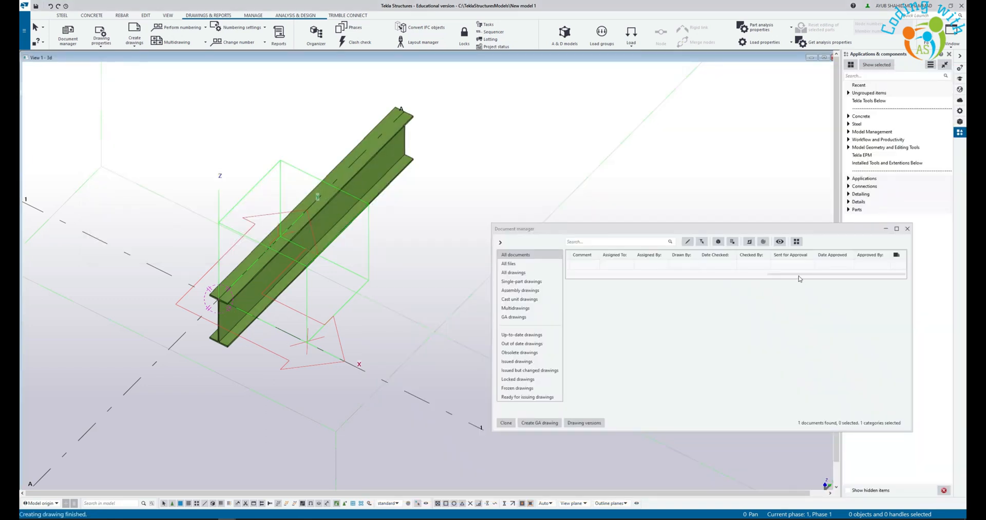
{"action": "left_click", "coordinate": [597, 263]}
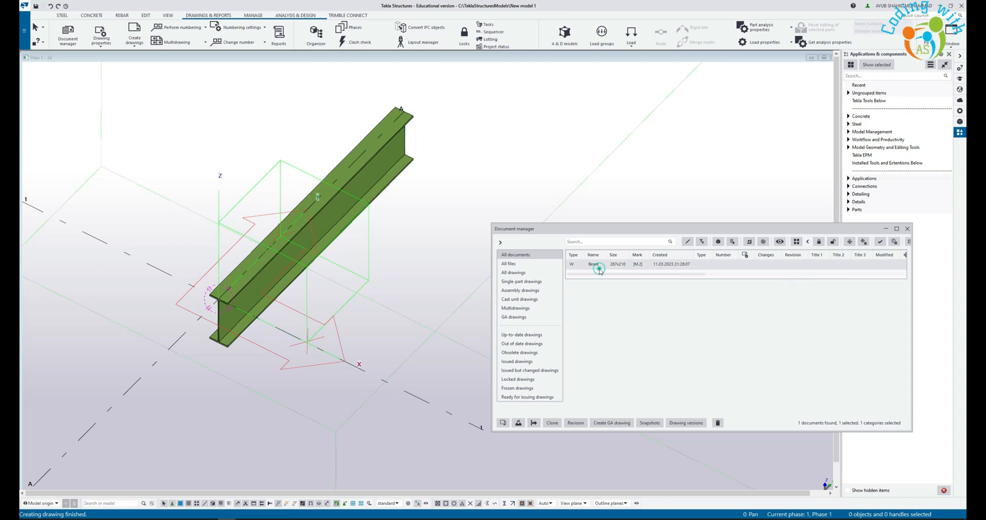
{"action": "double_click", "coordinate": [598, 263]}
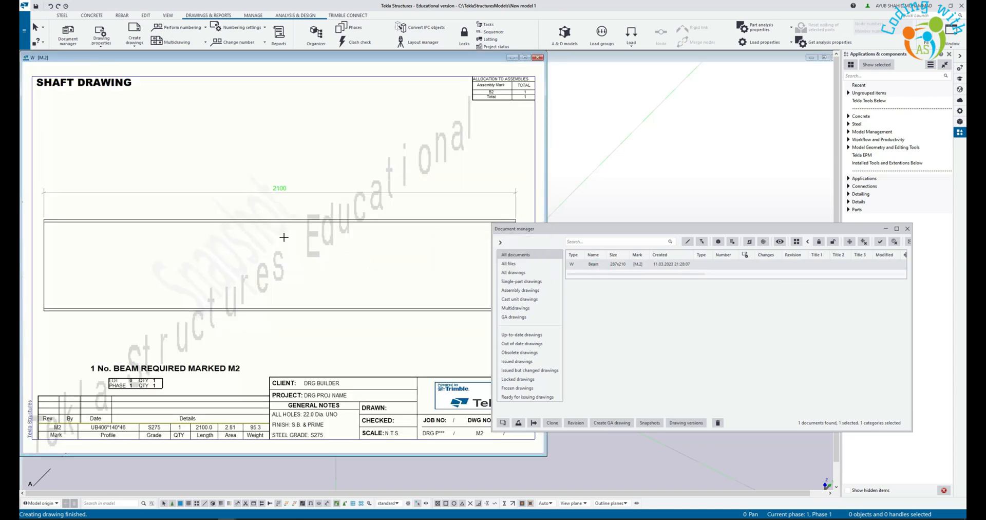
{"action": "mouse_move", "coordinate": [205, 209]}
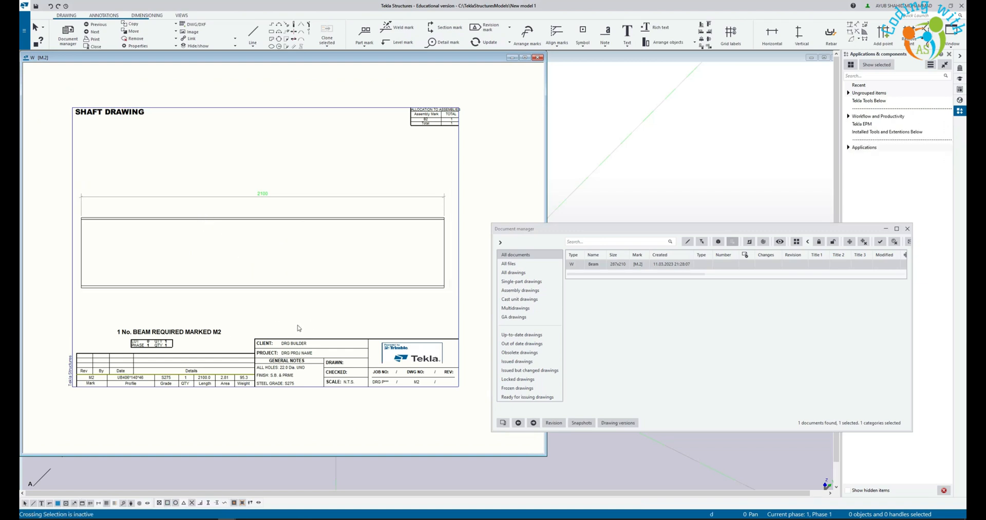
{"action": "mouse_move", "coordinate": [287, 234]}
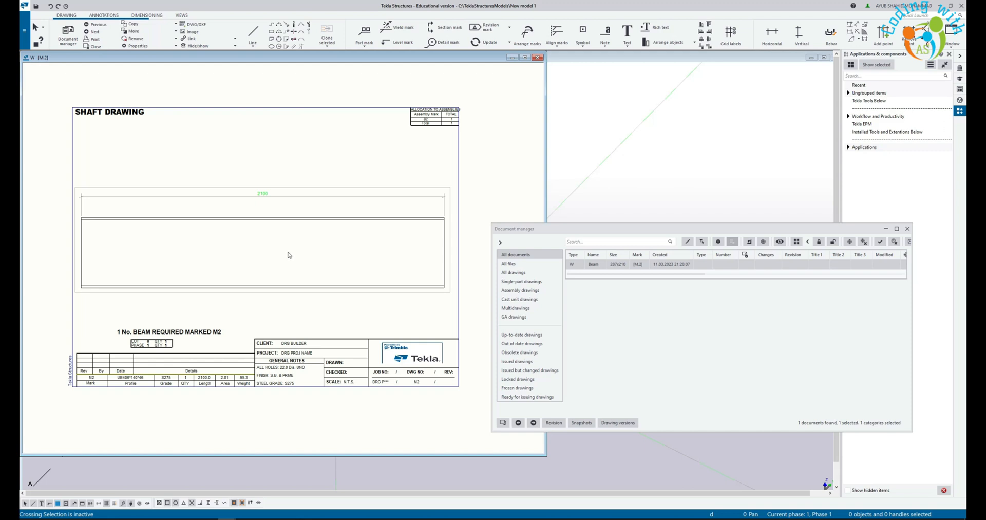
{"action": "mouse_move", "coordinate": [283, 234]}
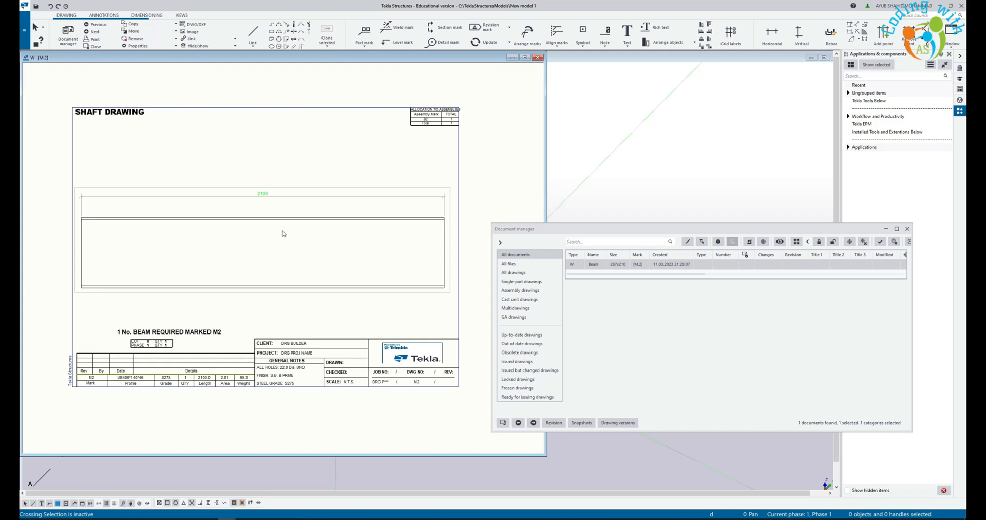
{"action": "mouse_move", "coordinate": [250, 245]}
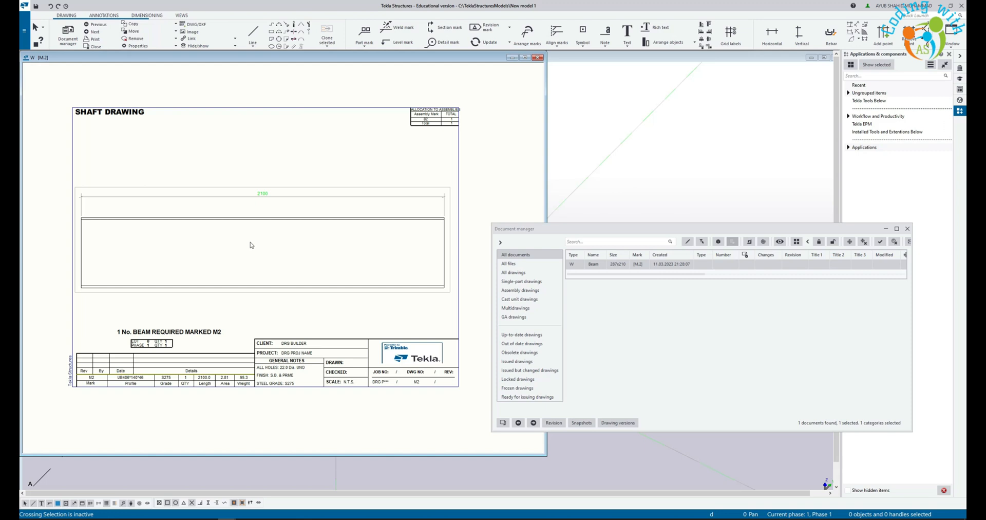
{"action": "mouse_move", "coordinate": [253, 244]}
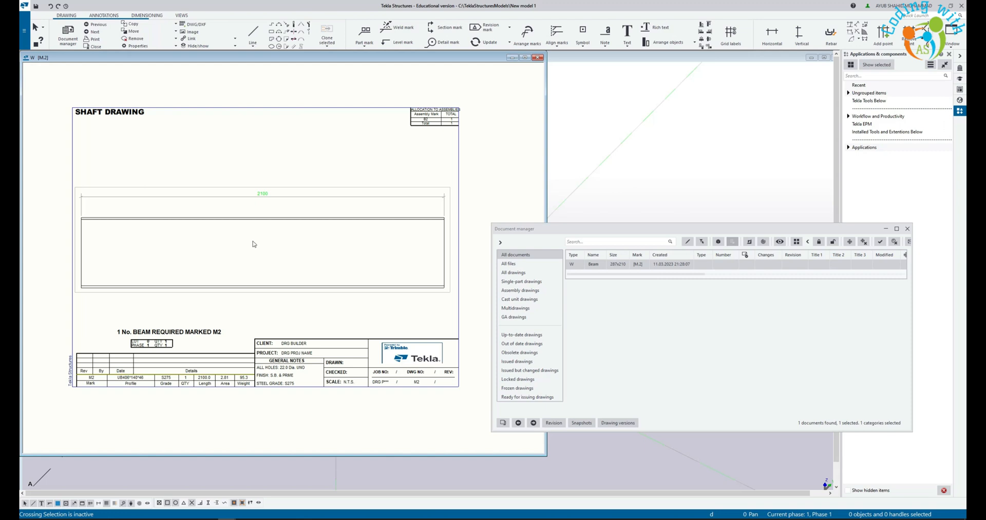
{"action": "mouse_move", "coordinate": [220, 253]}
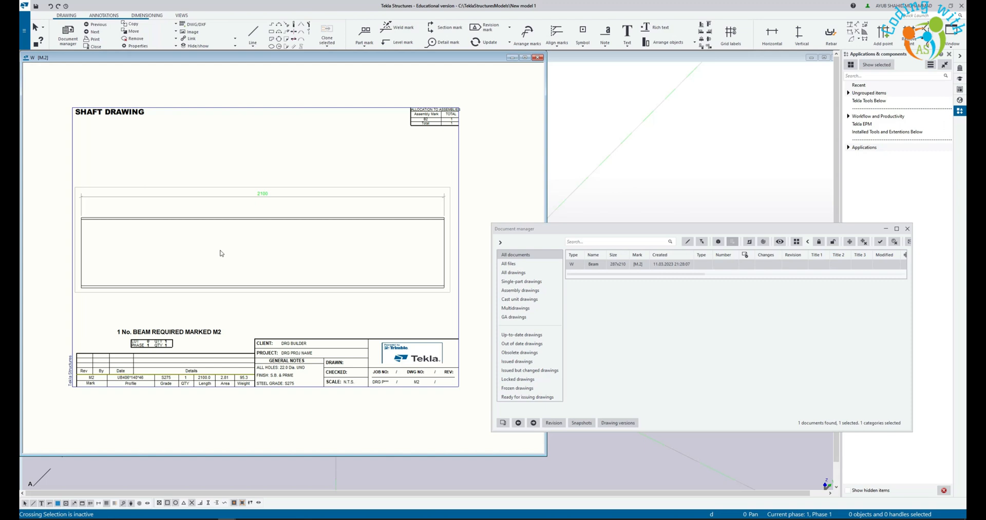
{"action": "mouse_move", "coordinate": [96, 254]}
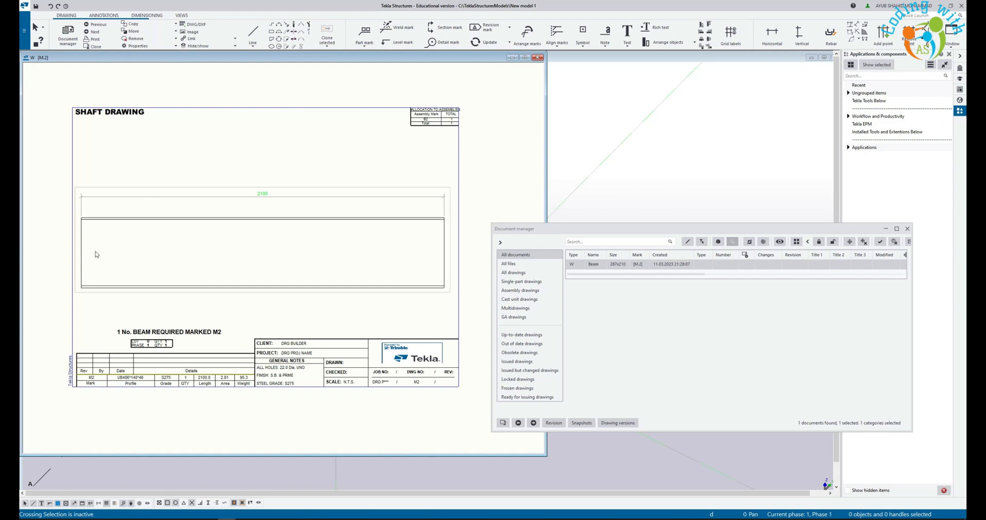
{"action": "mouse_move", "coordinate": [235, 244]}
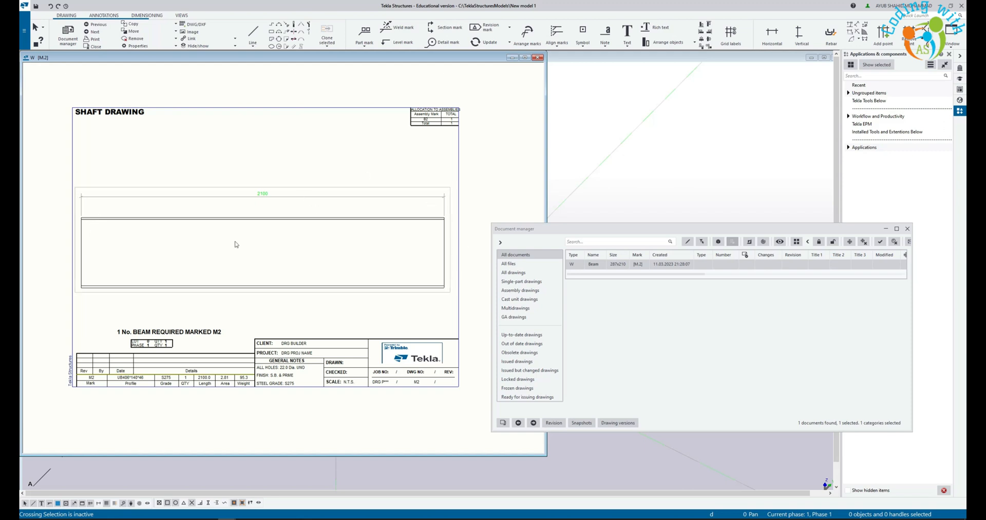
{"action": "mouse_move", "coordinate": [279, 275]}
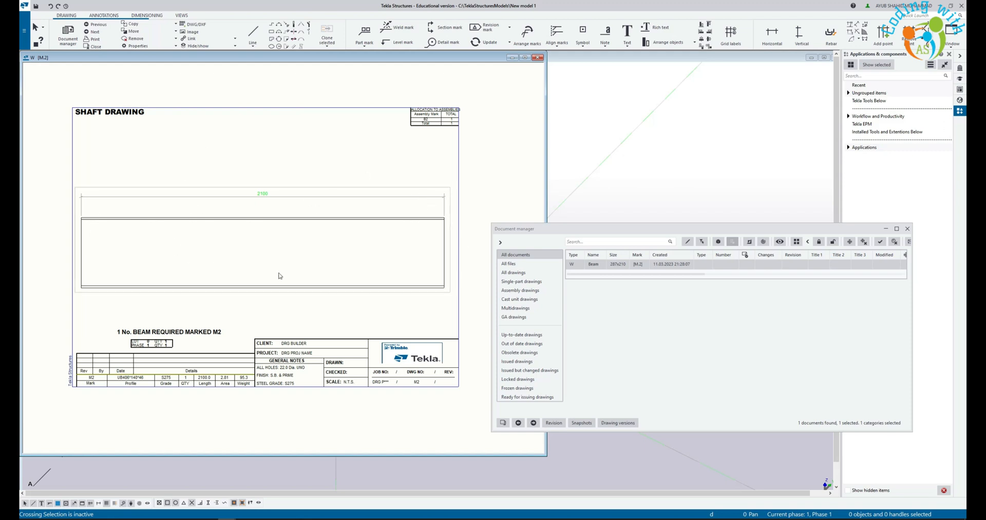